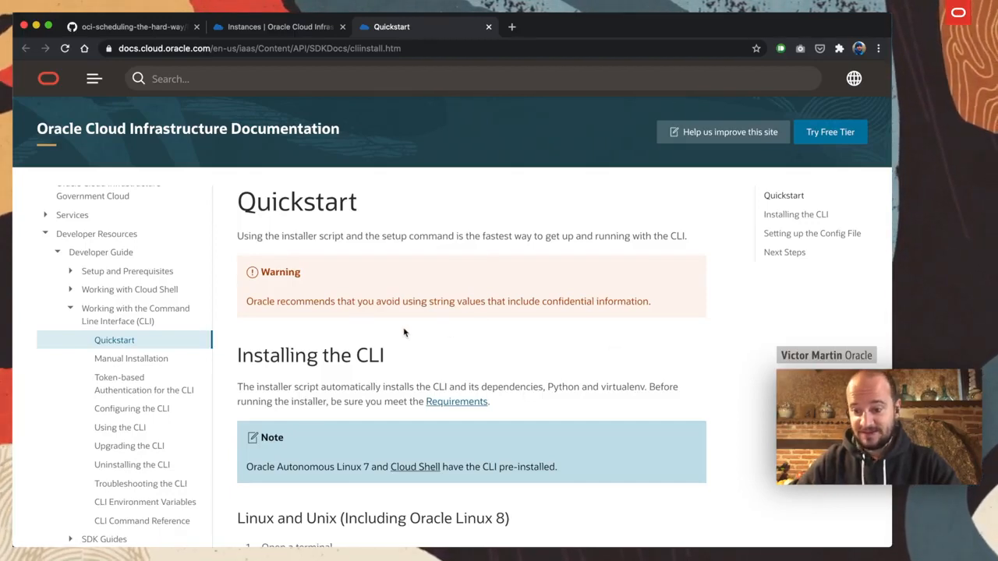
pyautogui.moveTo(279, 228)
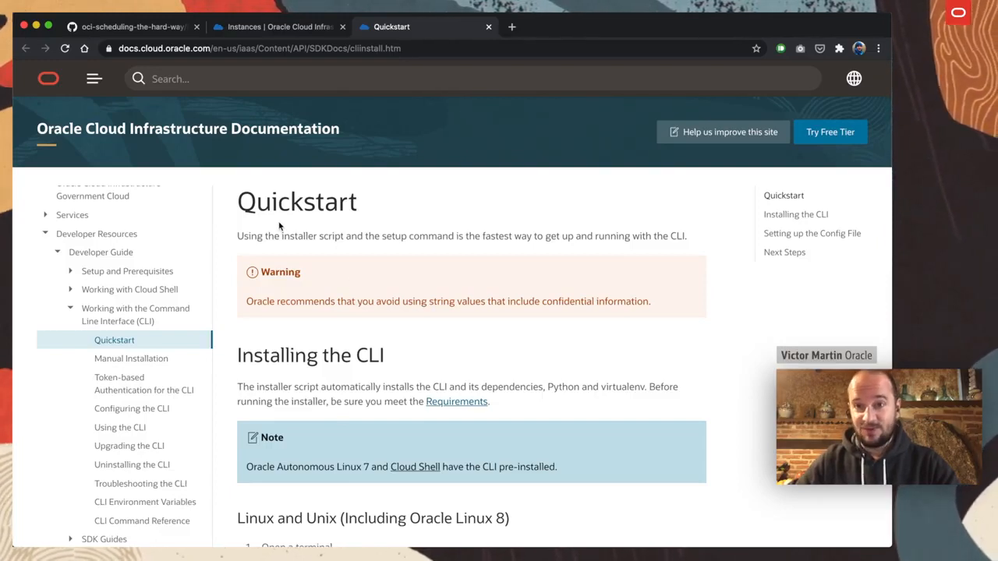
pyautogui.moveTo(479, 301)
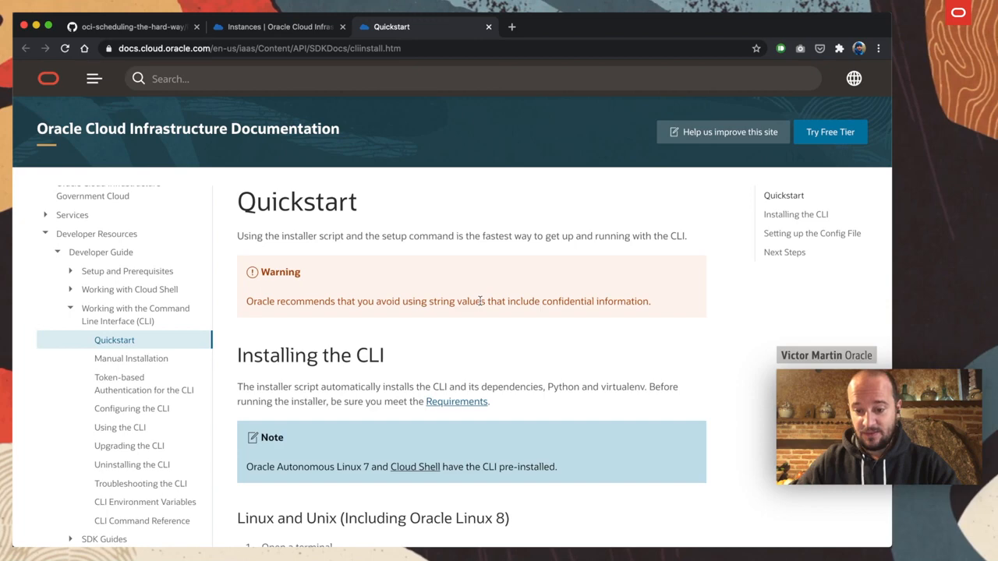
# Copy the Linux and Unix install.sh curl command from the CLI Quickstart page
pyautogui.scroll(-3)
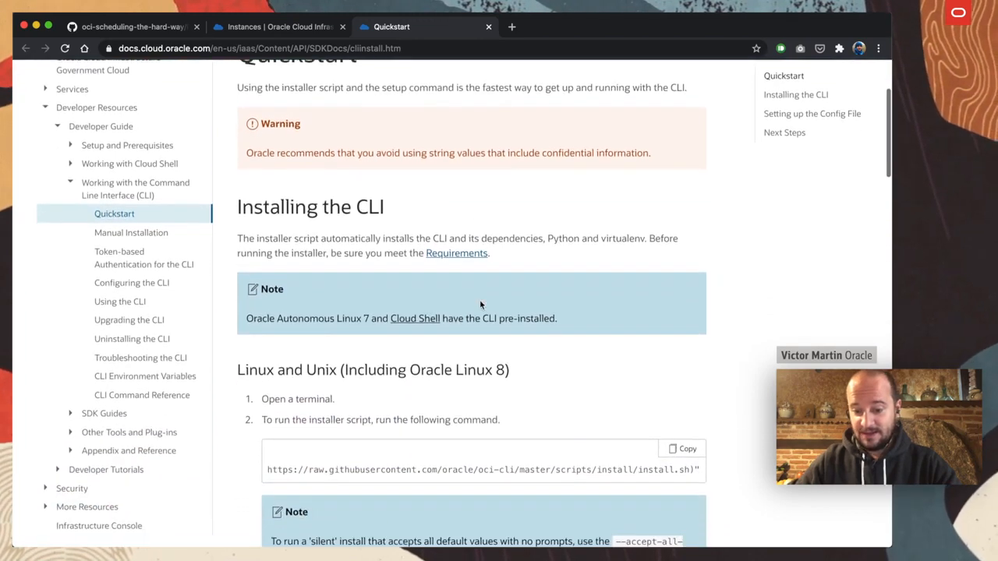
pyautogui.scroll(-3)
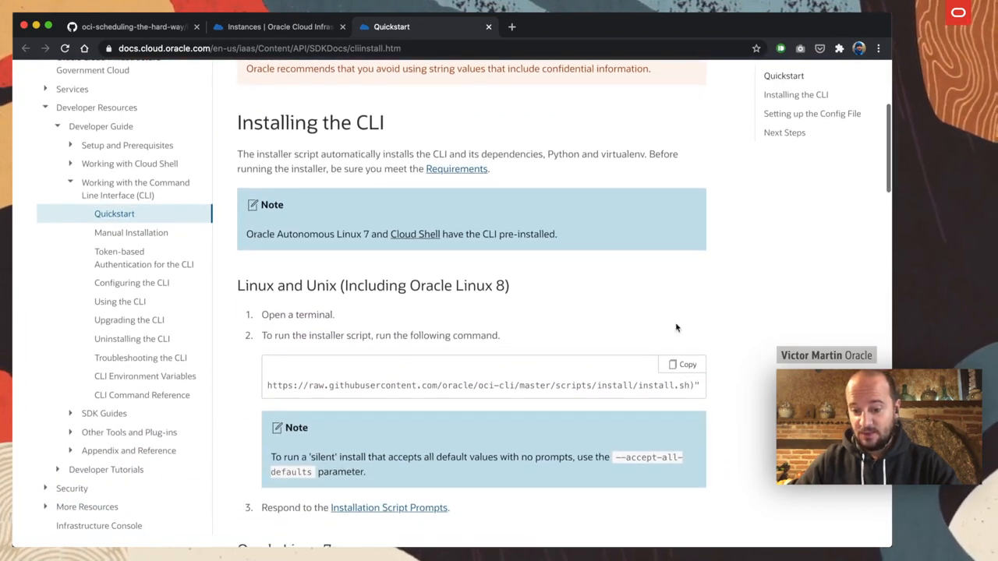
pyautogui.scroll(-3)
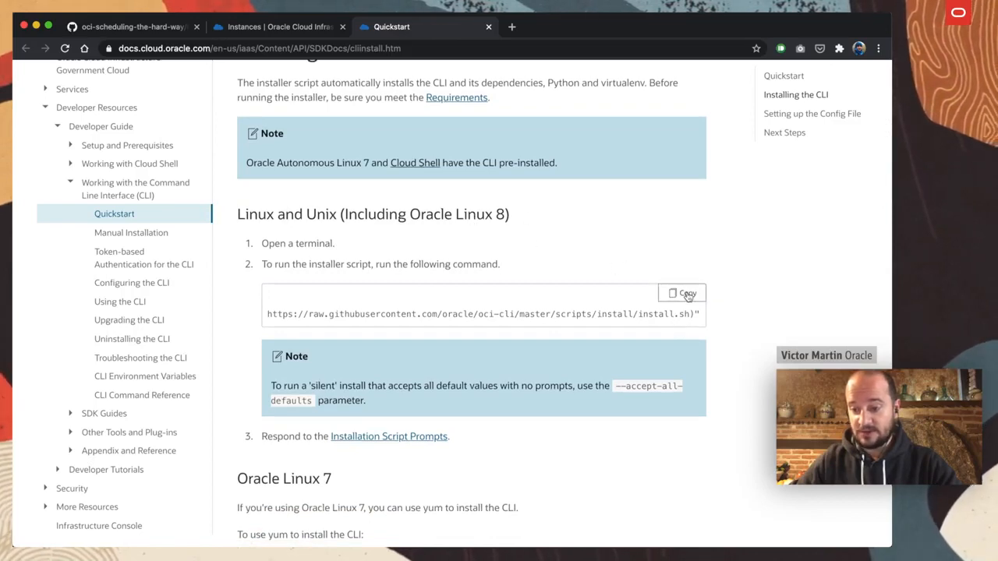
pyautogui.click(683, 293)
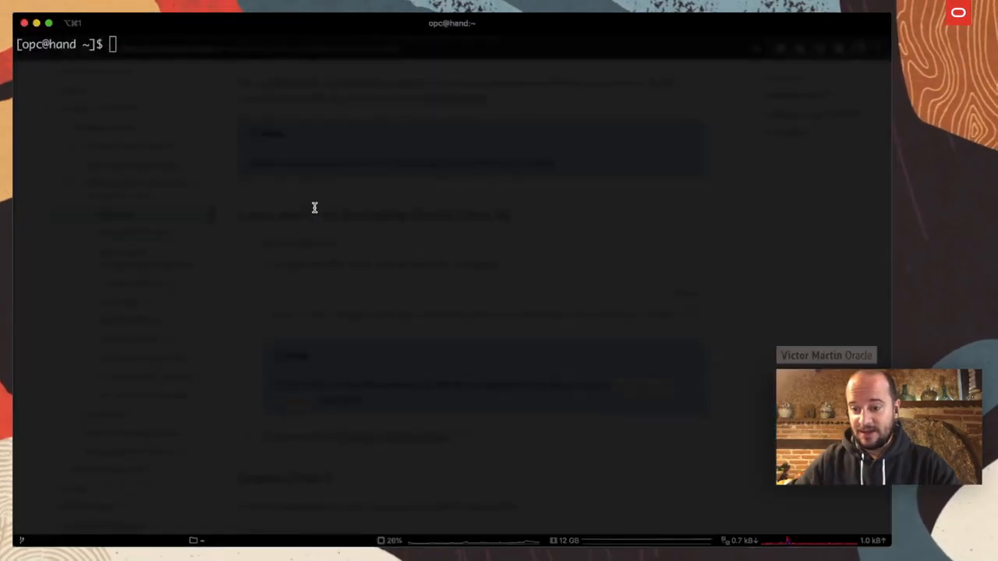
# Run the bash curl install.sh installer with default install and executable locations and no optional packages
pyautogui.write('bash -c "$(curl -L https://raw.githubusercontent.com/oracle/oci-cli/master/scripts/install/install.sh)"')
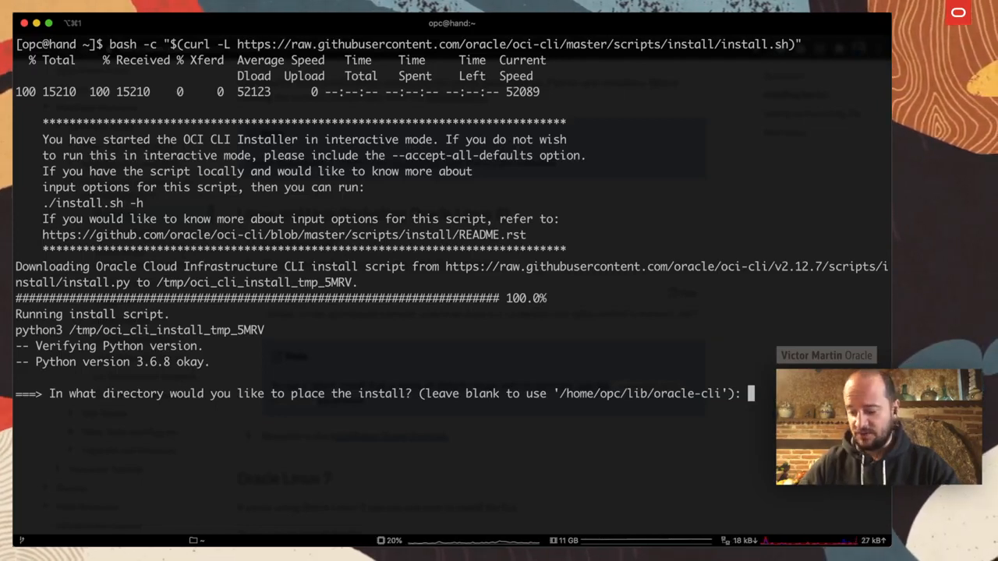
pyautogui.press('enter')
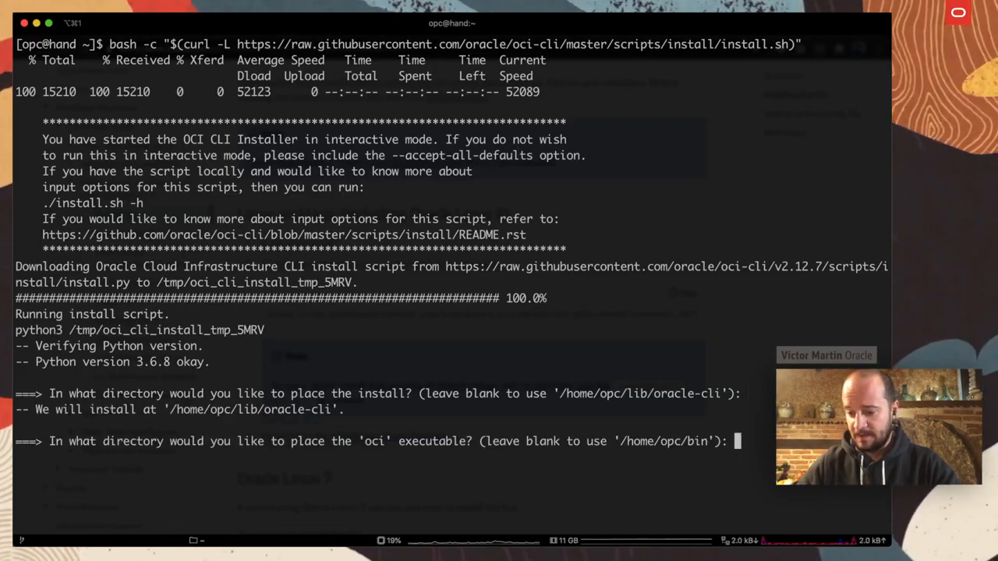
pyautogui.press('enter')
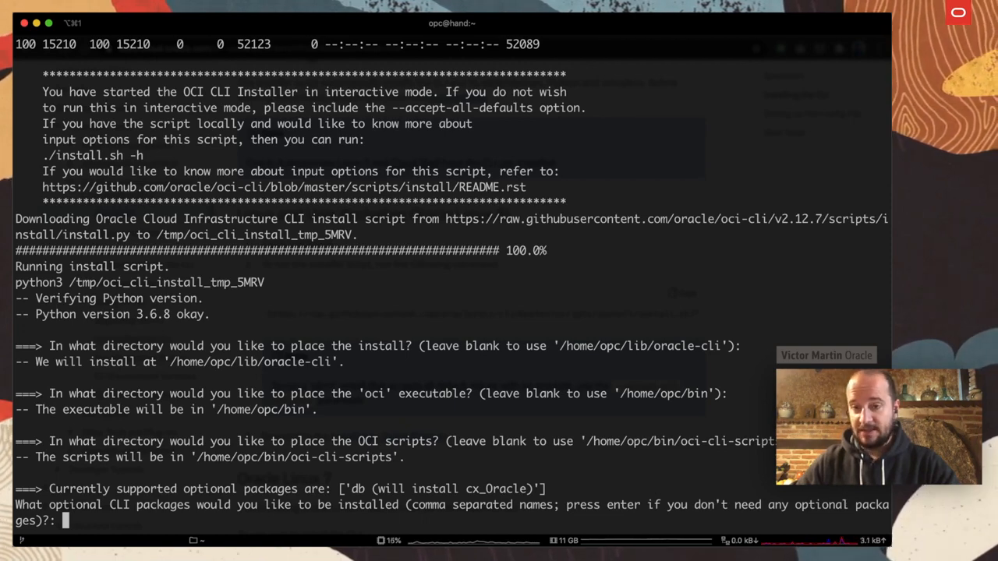
pyautogui.press('enter')
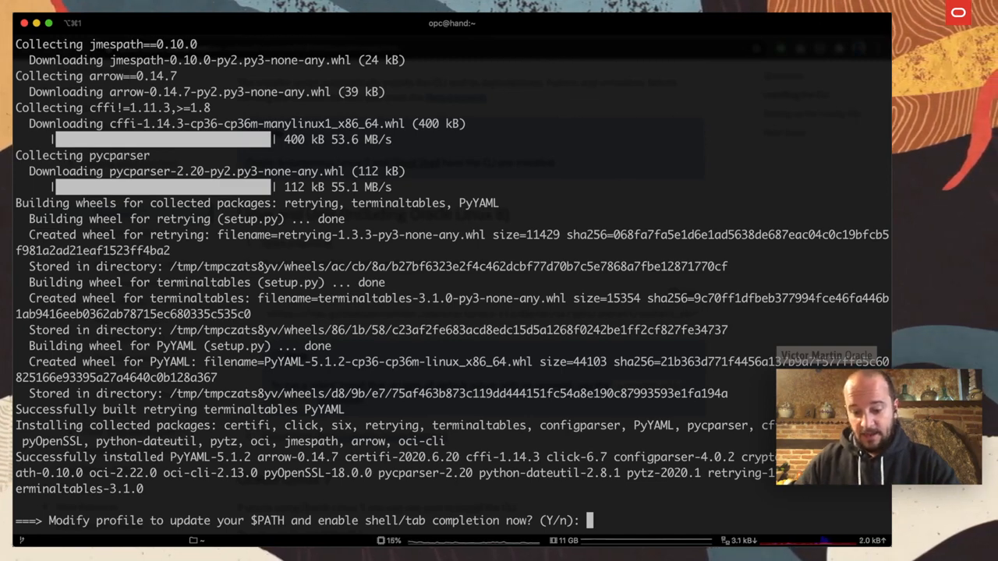
# Let the installer update PATH in the default ~/.bashrc profile, then check the installed CLI version
pyautogui.write('Y')
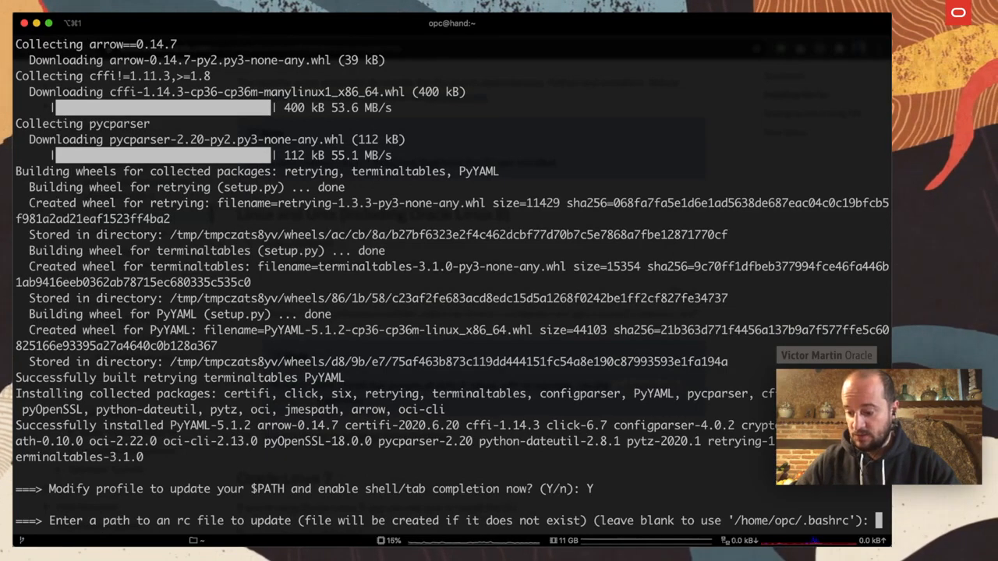
pyautogui.press('enter')
pyautogui.write('oci -v')
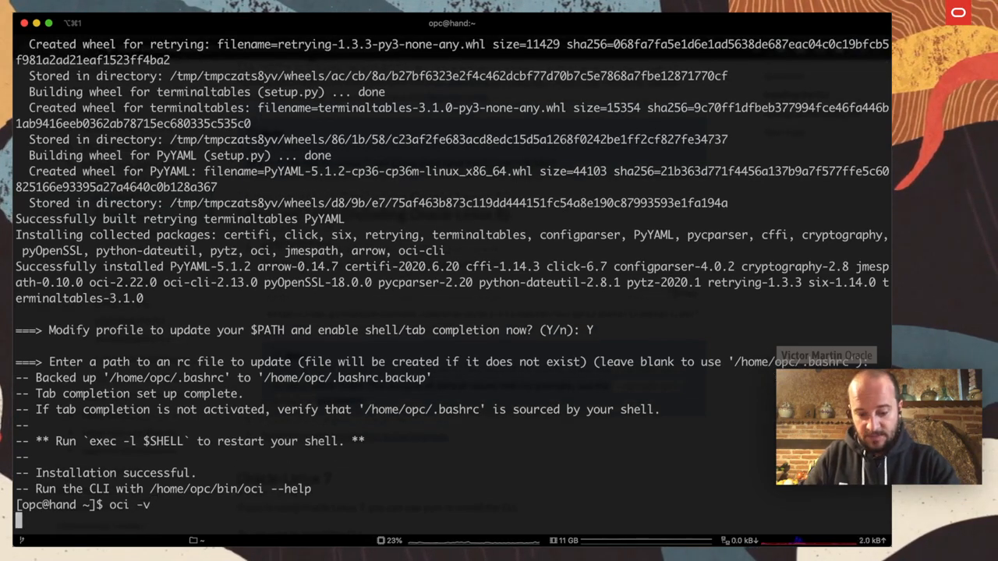
pyautogui.press('Return')
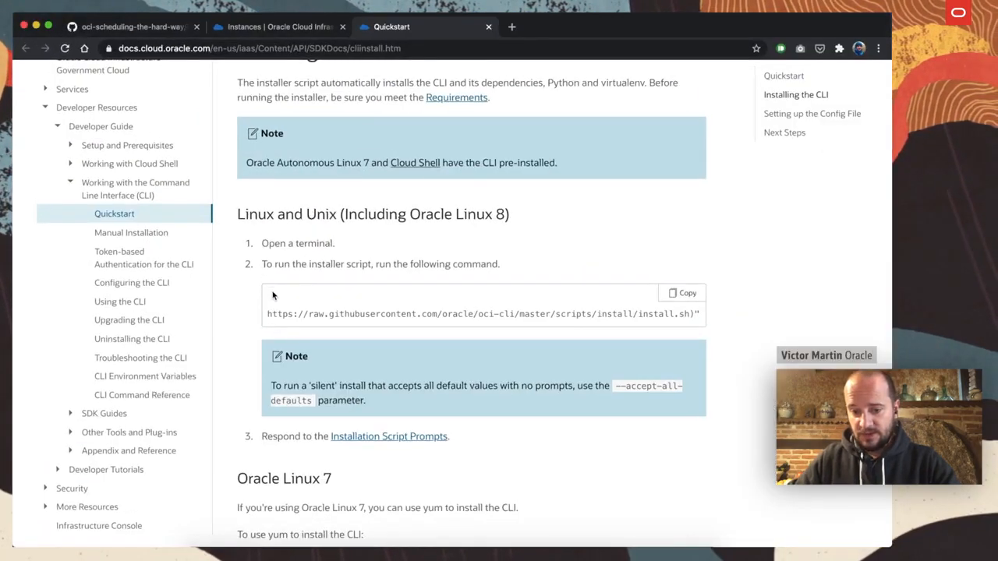
pyautogui.scroll(-3)
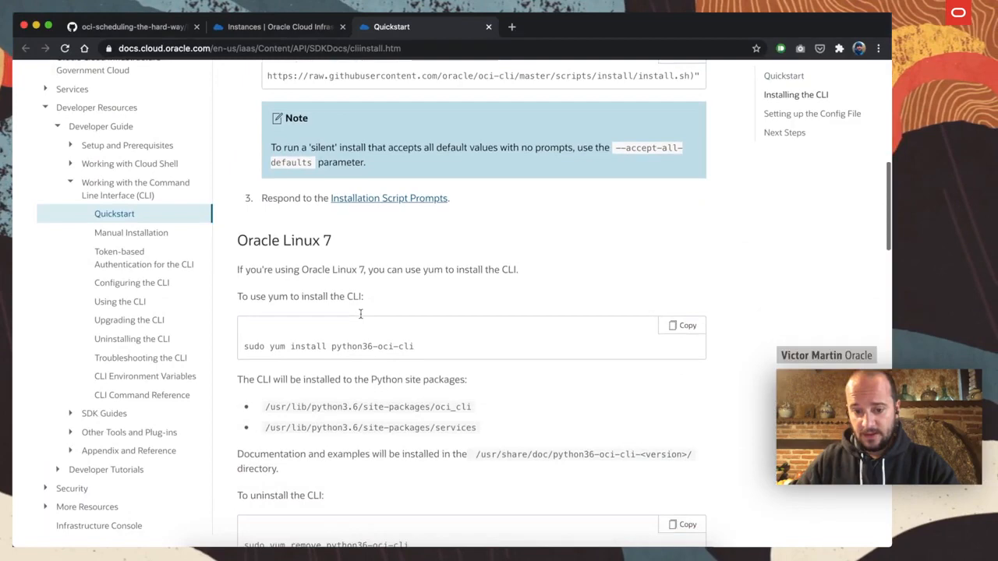
pyautogui.scroll(-3)
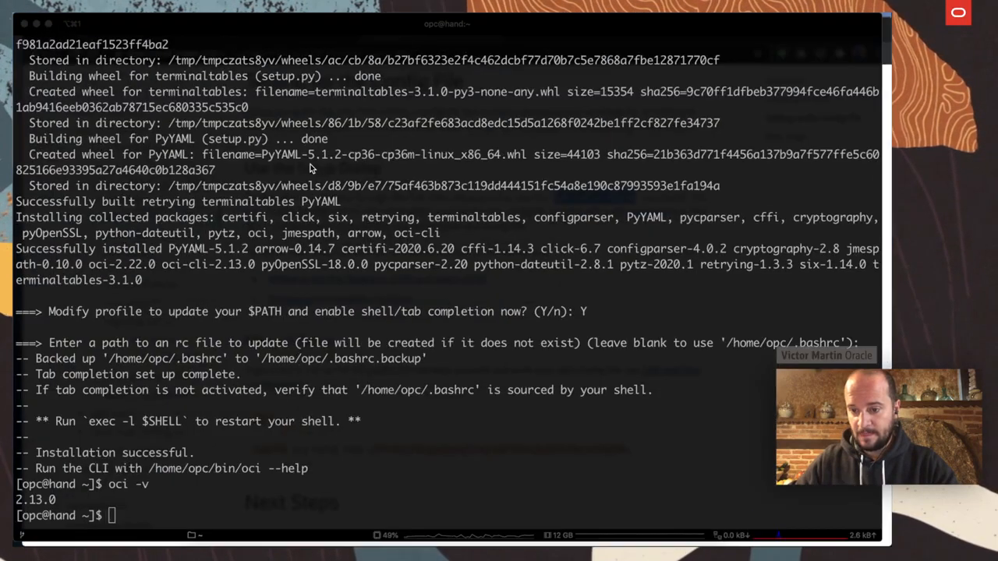
# Start the config walkthrough with 'oci setup config'
pyautogui.write('oci setup config')
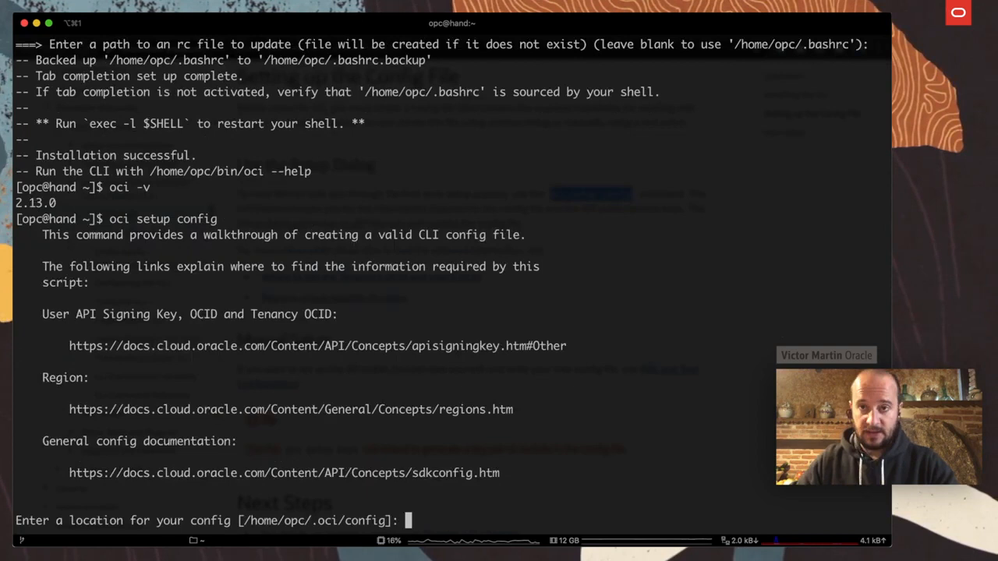
pyautogui.moveTo(303, 217)
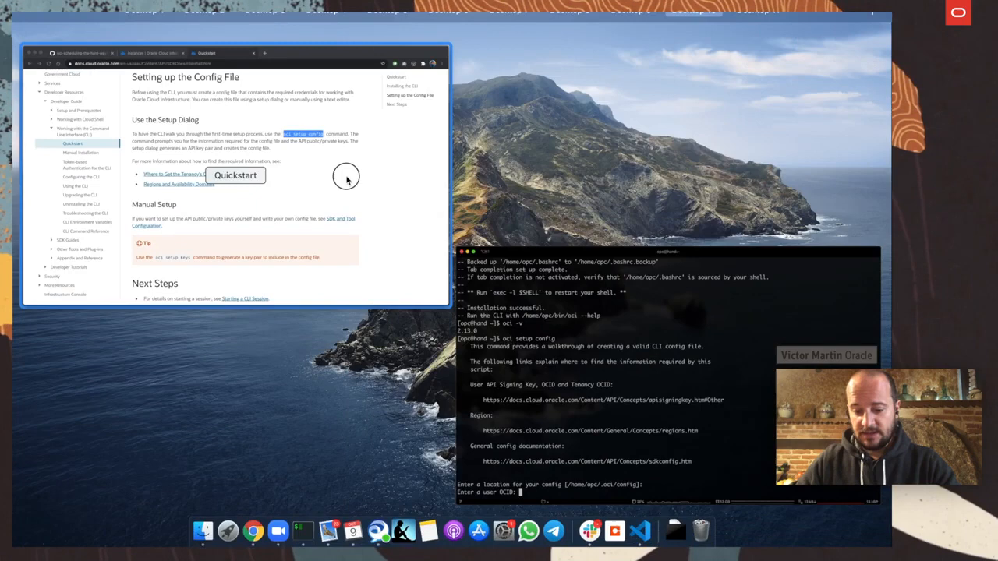
# Switch to Oracle Cloud Console and navigate to Identity > Users
pyautogui.click(276, 26)
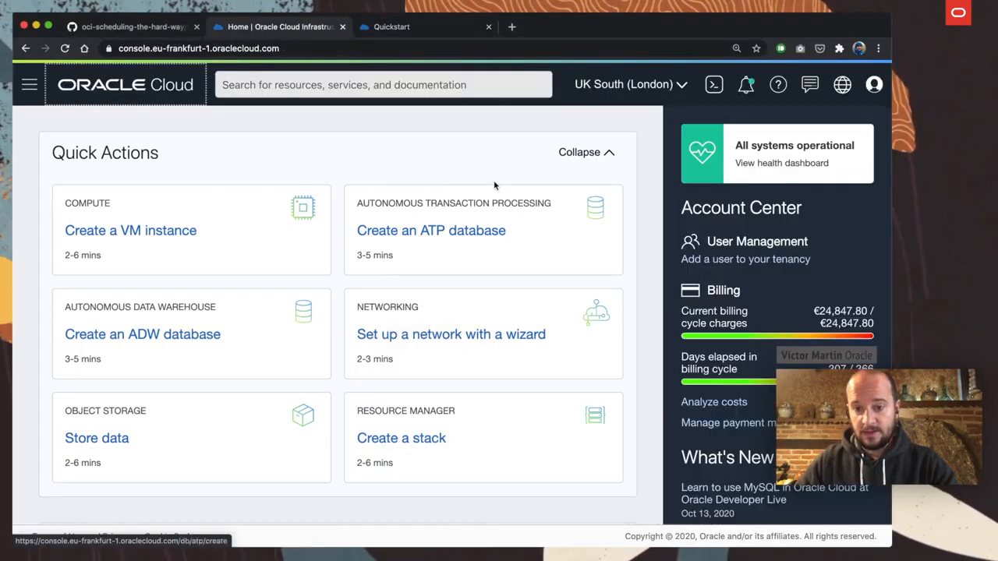
pyautogui.moveTo(874, 84)
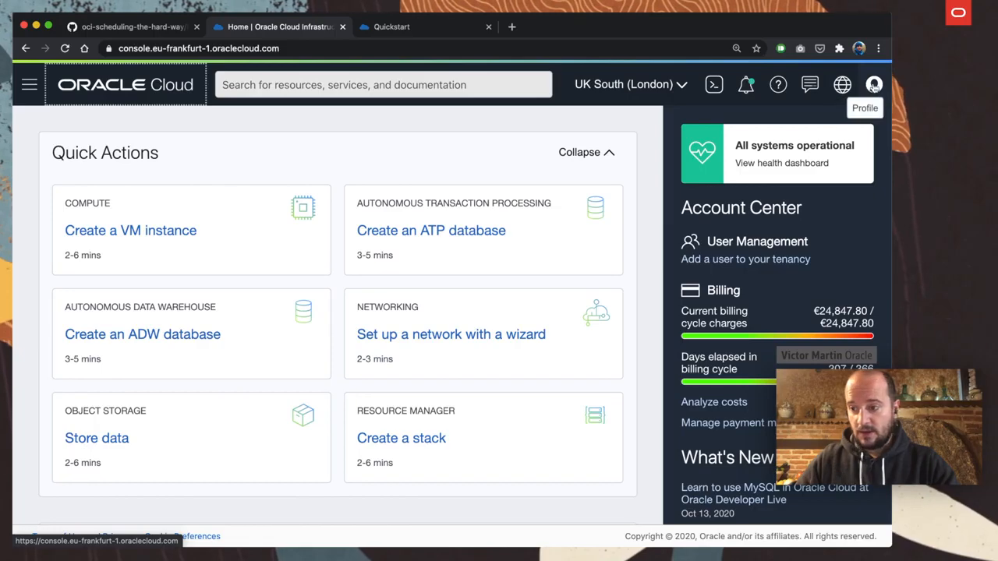
pyautogui.click(874, 84)
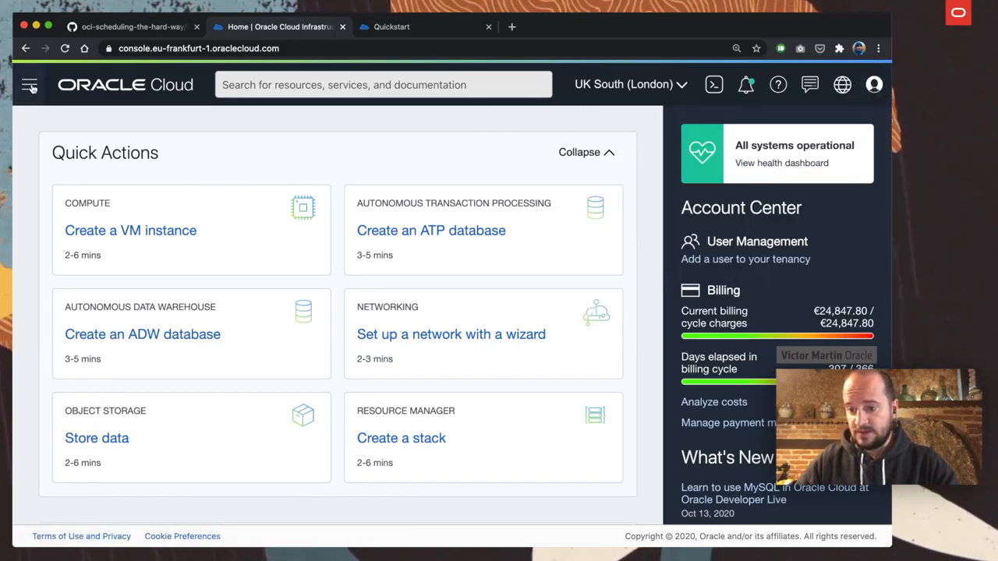
pyautogui.click(30, 84)
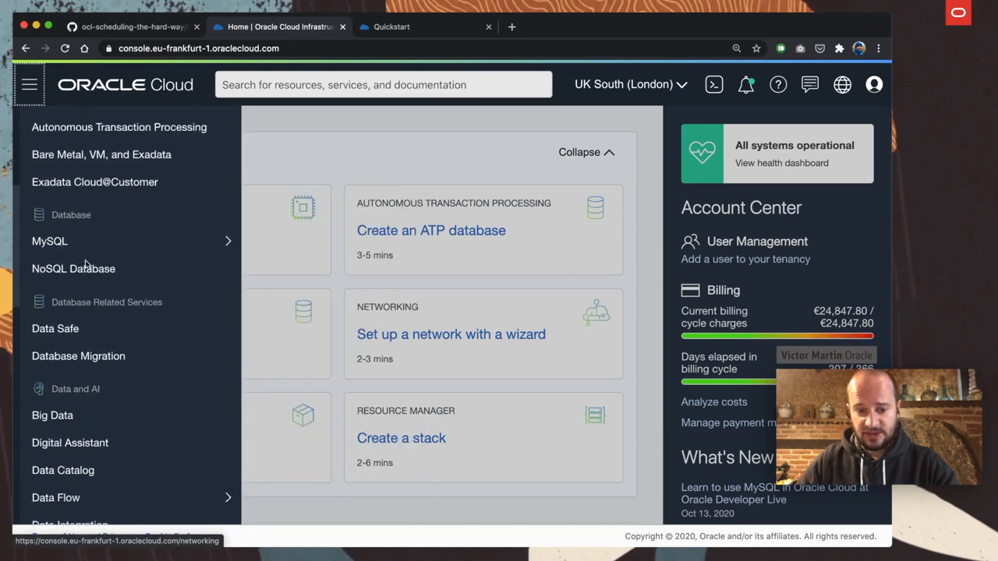
pyautogui.scroll(-3)
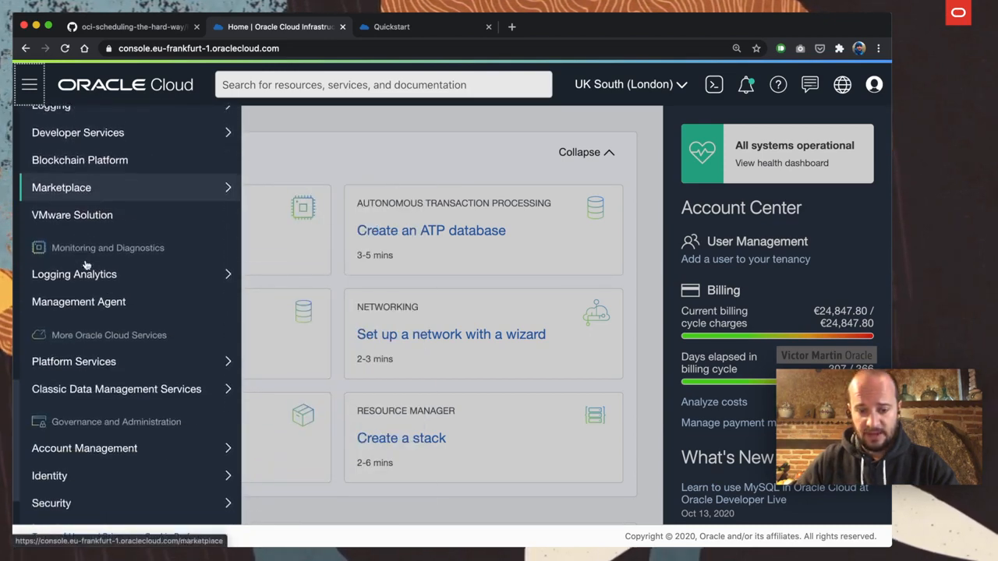
pyautogui.click(50, 398)
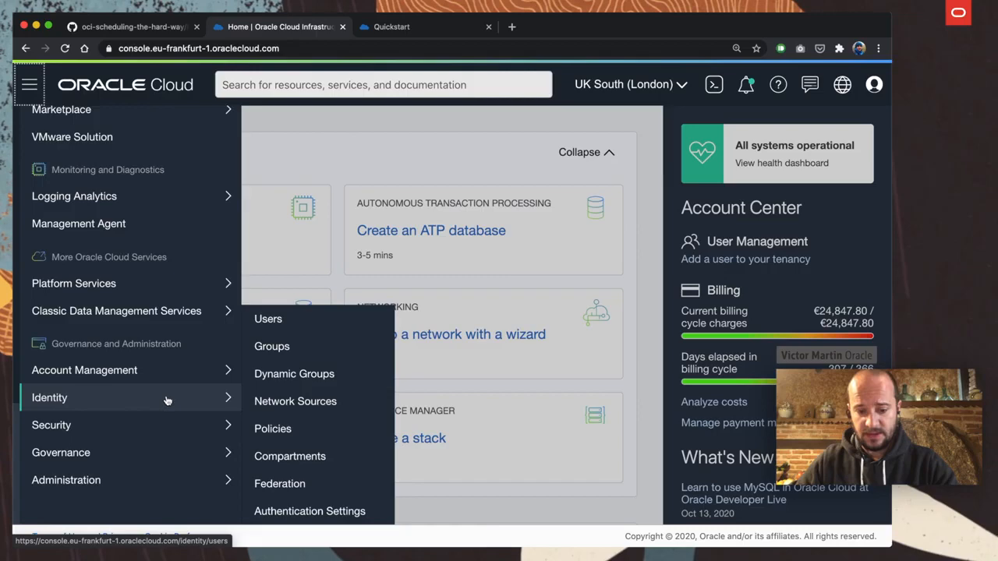
pyautogui.click(269, 318)
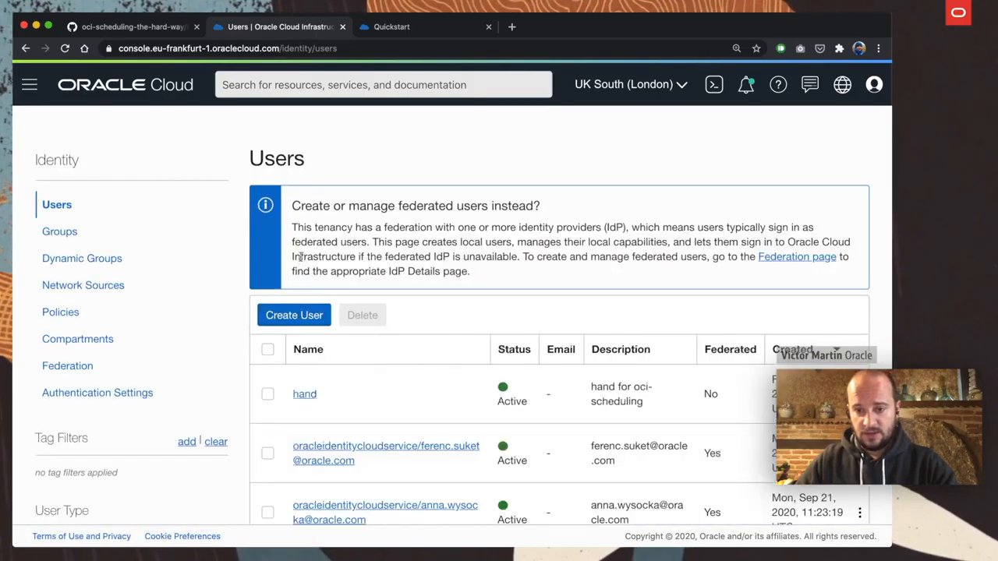
# Copy user hand's OCID from its details page and submit it at the user OCID prompt
pyautogui.click(304, 393)
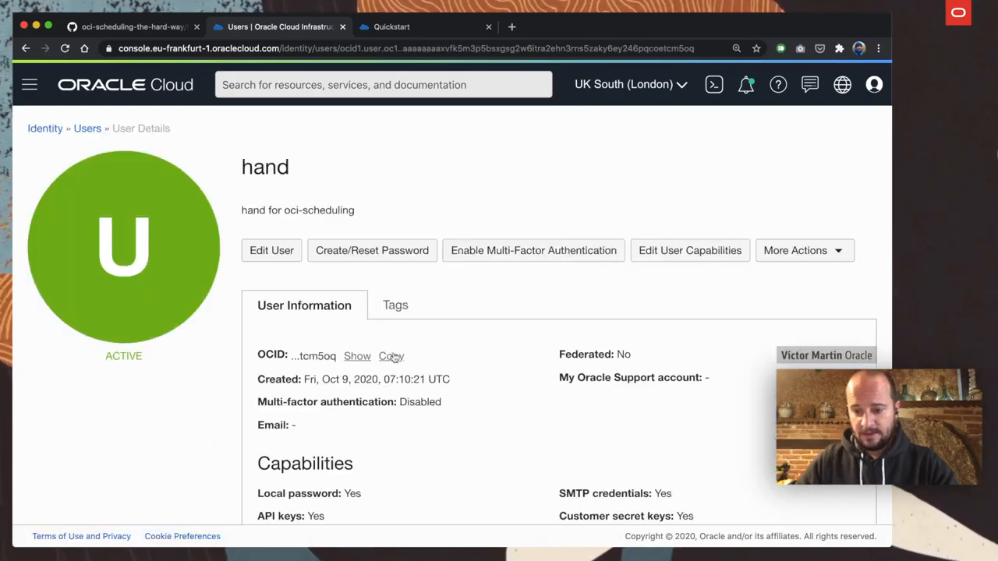
pyautogui.moveTo(361, 362)
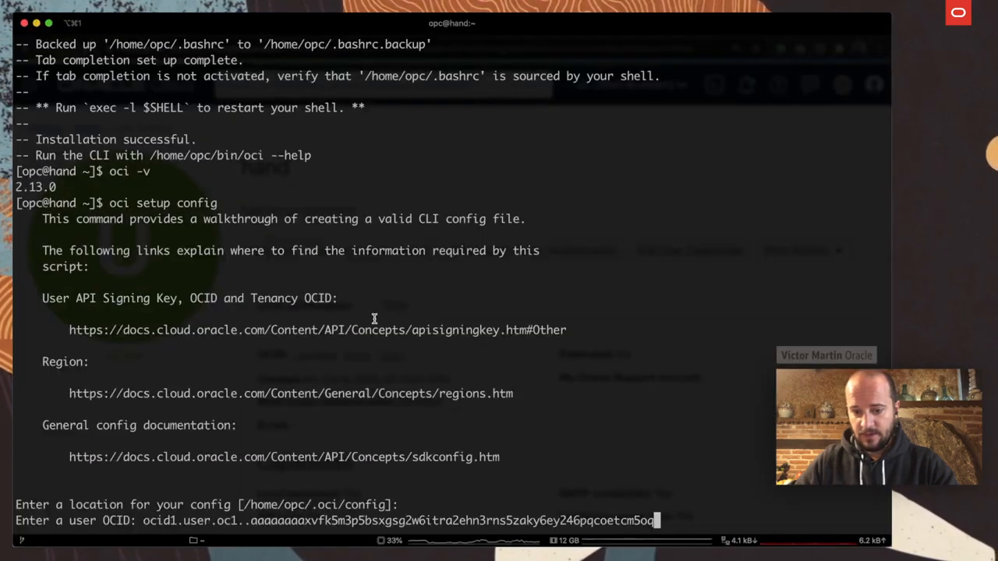
pyautogui.press('Return')
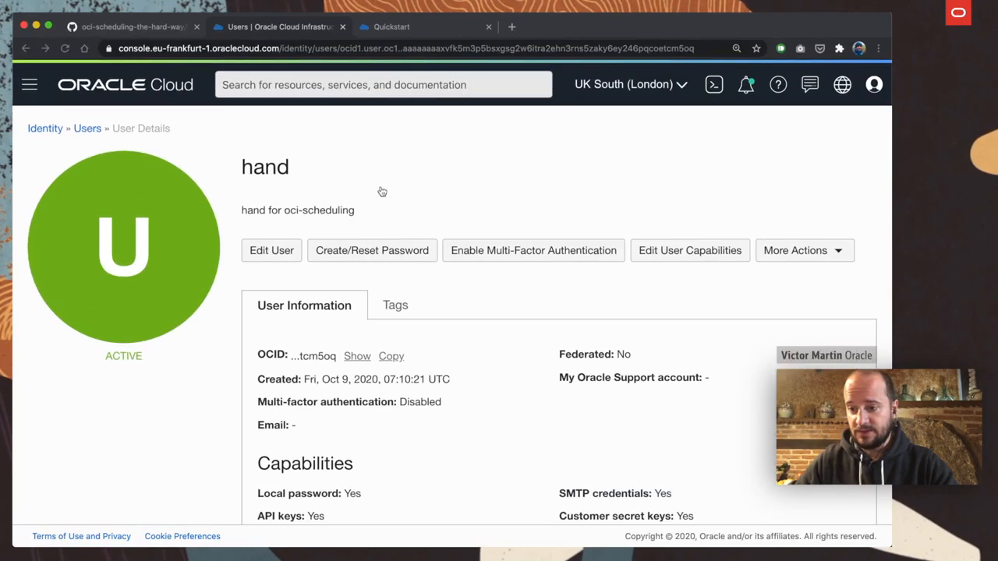
# Open the odca tenancy details from the profile menu to get the tenancy OCID
pyautogui.click(876, 84)
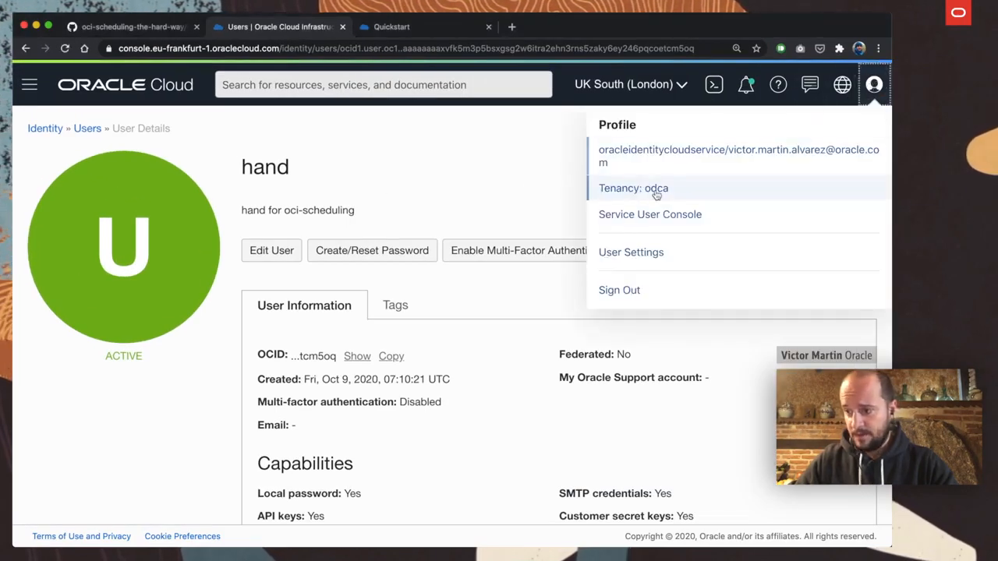
pyautogui.click(634, 188)
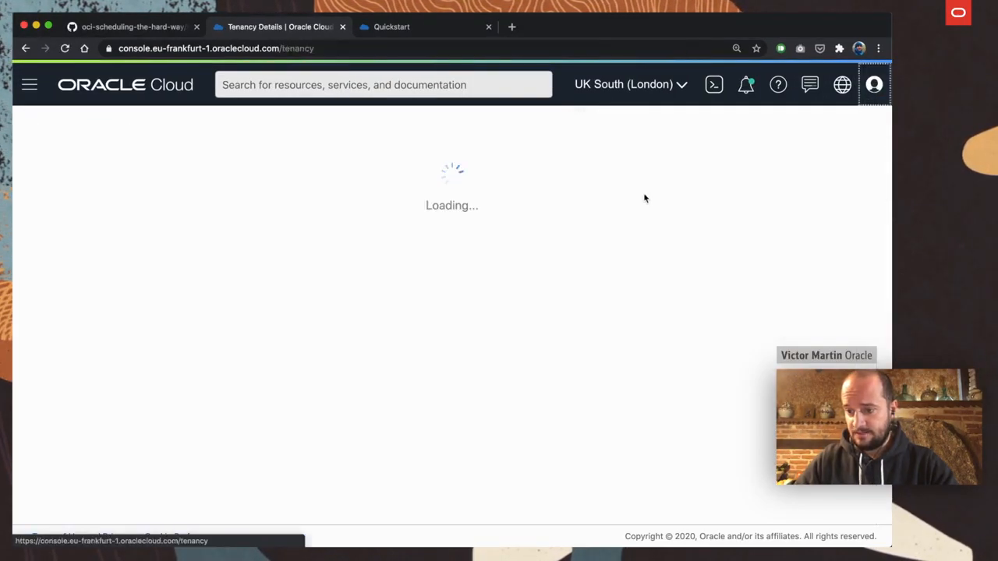
pyautogui.moveTo(257, 287)
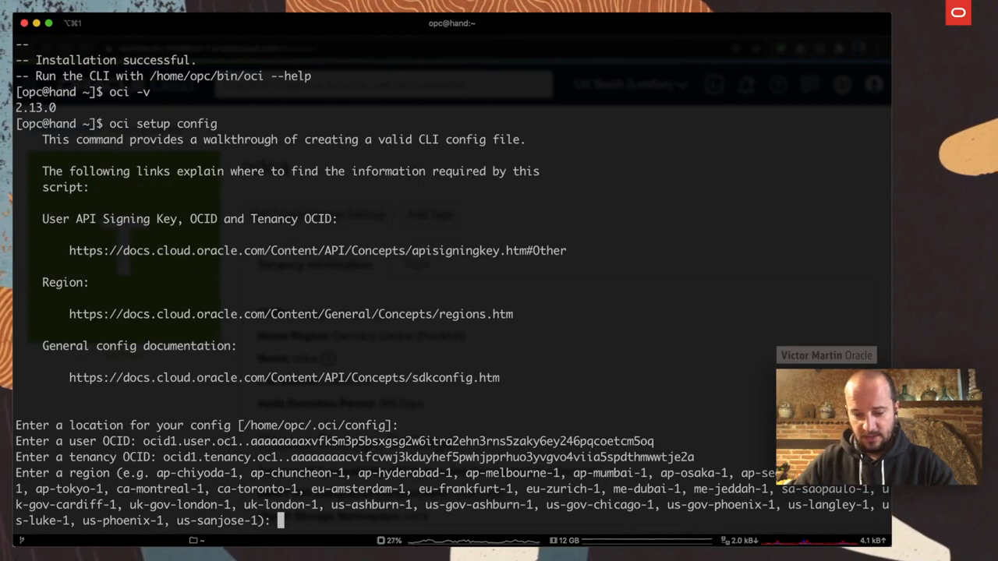
pyautogui.moveTo(280, 485)
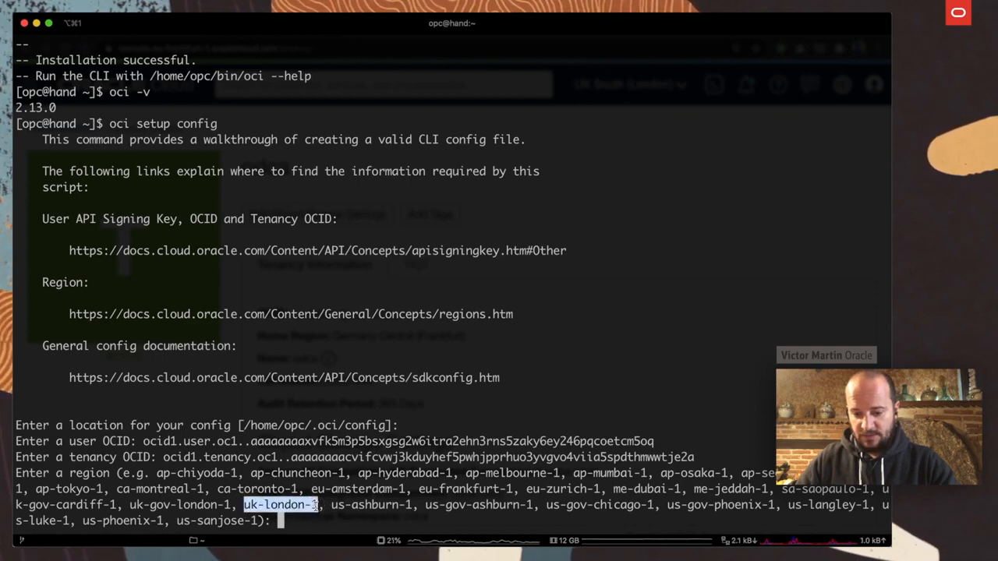
# Enter region uk-london-1, generate a new API key pair in the default directory, and select the public key path
pyautogui.write('uk-london-1')
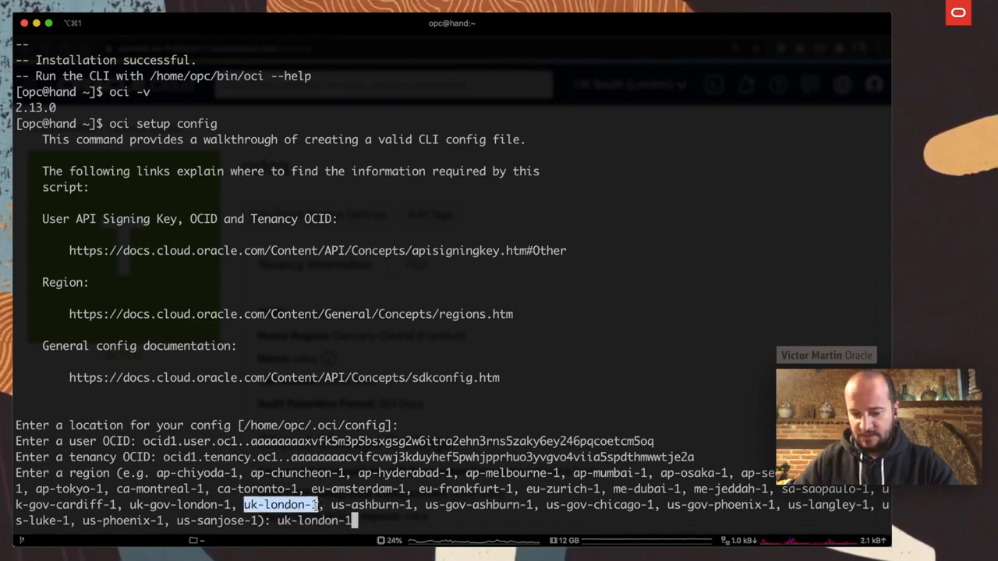
pyautogui.press('Return')
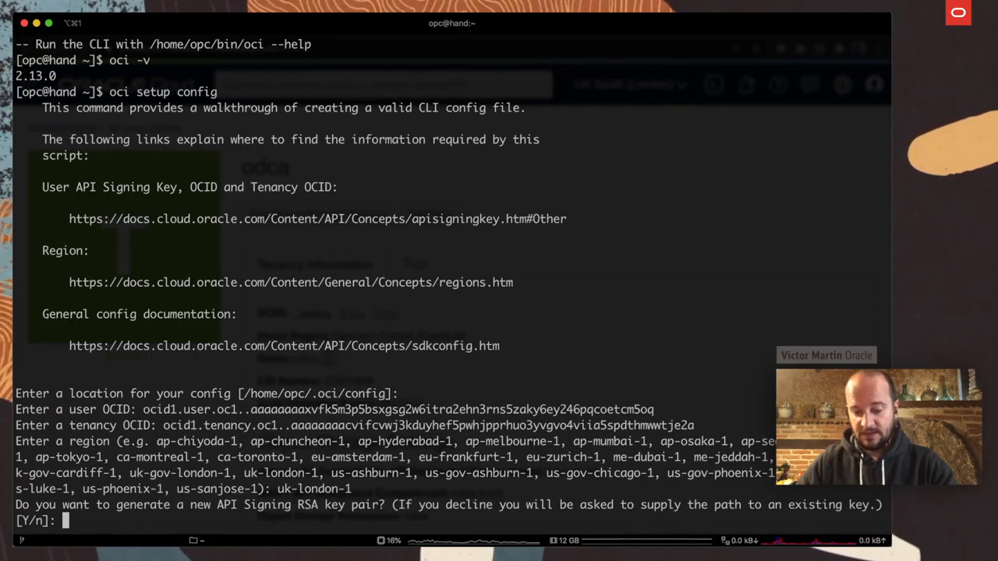
pyautogui.write('Y')
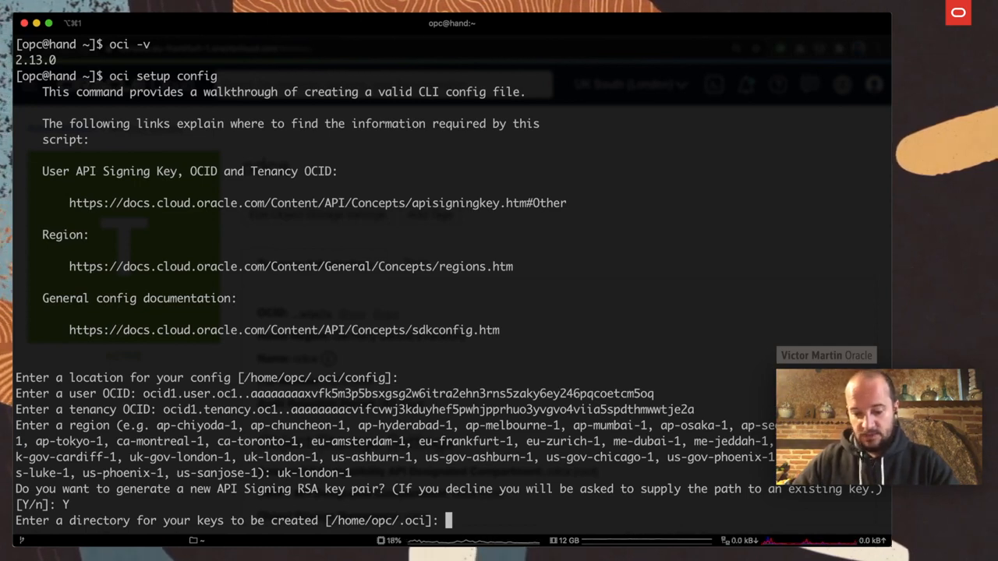
pyautogui.press('enter')
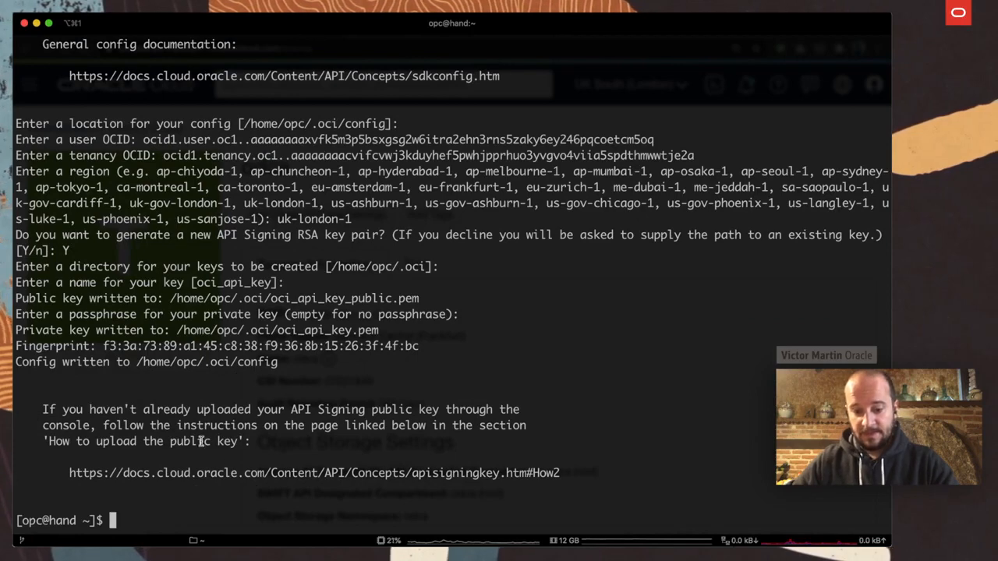
pyautogui.moveTo(39, 282); pyautogui.dragTo(277, 362)
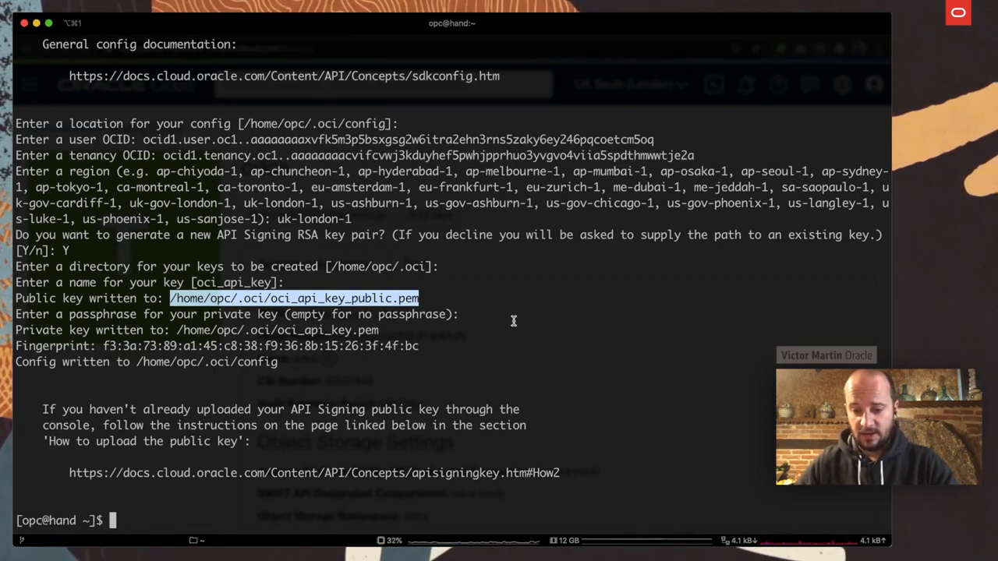
pyautogui.moveTo(507, 372)
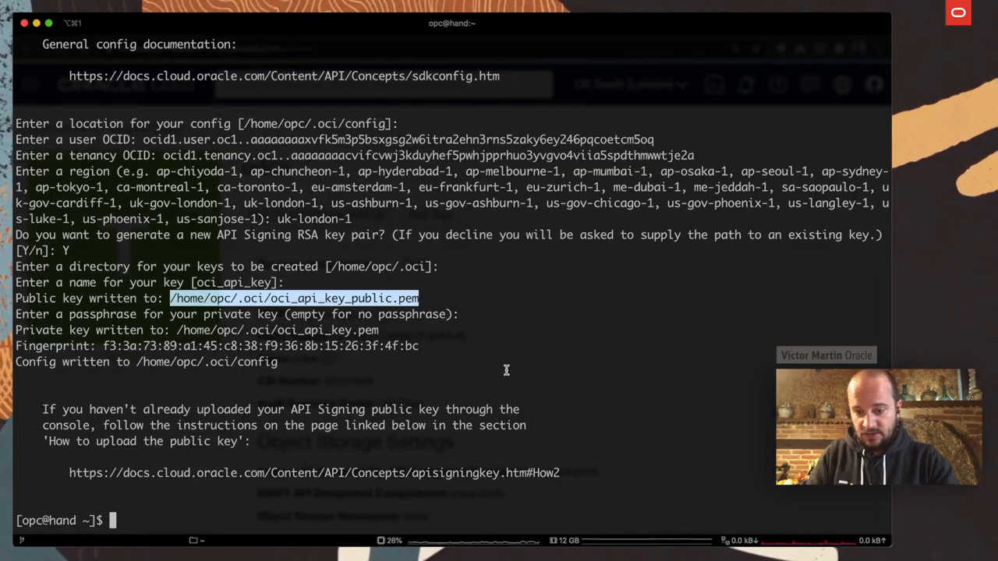
# Abandon a pbcopy pipe attempt, cat /home/opc/.oci/oci_api_key_public.pem and select the printed key
pyautogui.write('cat /home/opc/.oci/oci_api_key_public.pem')
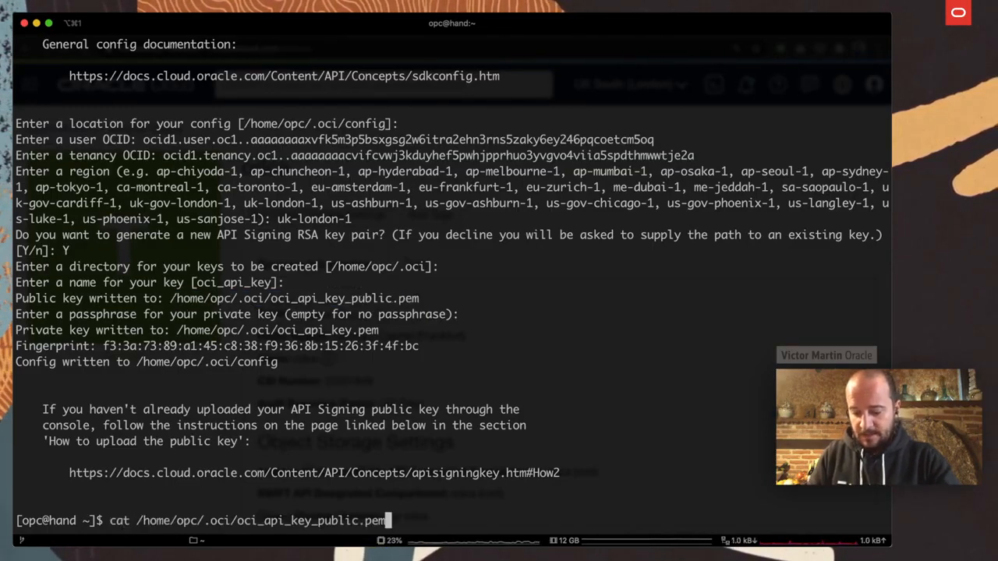
pyautogui.write('|')
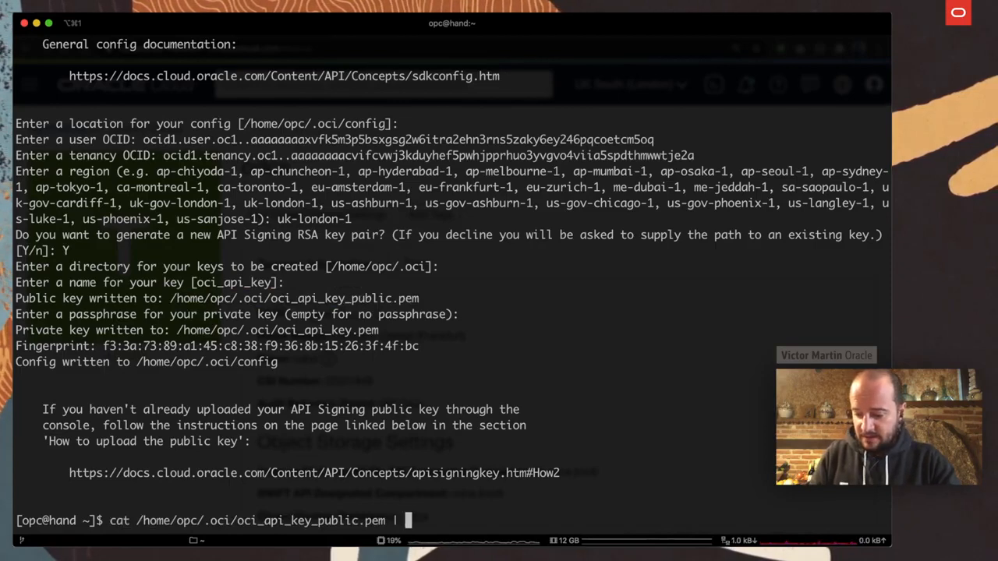
pyautogui.write('pbco')
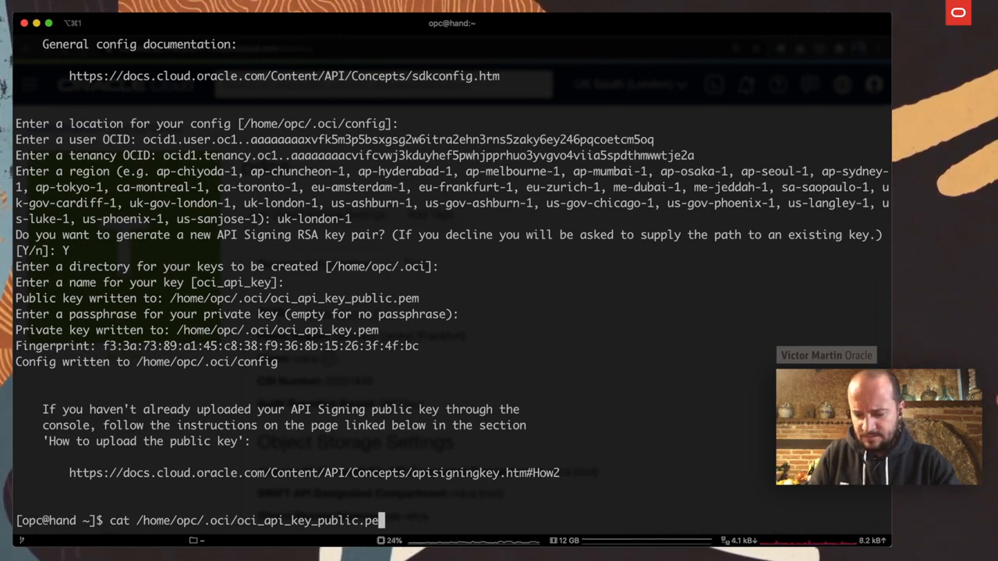
pyautogui.press('Backspace')
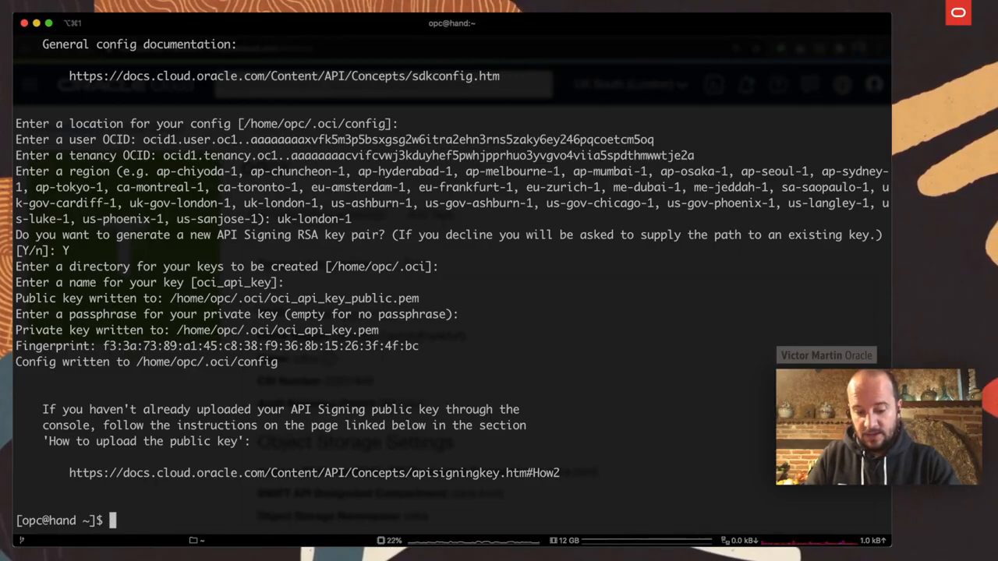
pyautogui.write('cat /home/opc/.oci/oci_api_key_public.pem')
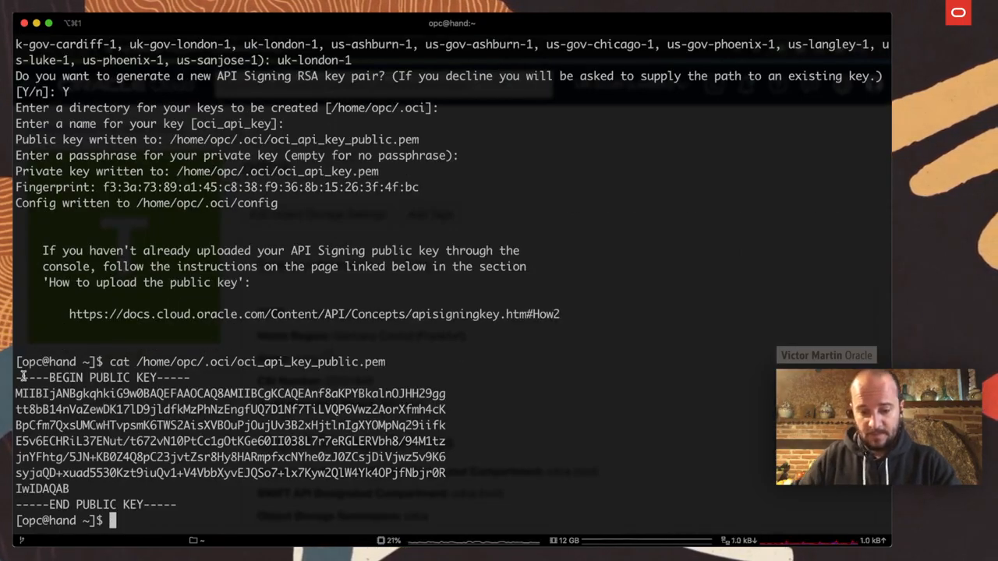
pyautogui.moveTo(15, 377); pyautogui.dragTo(180, 505)
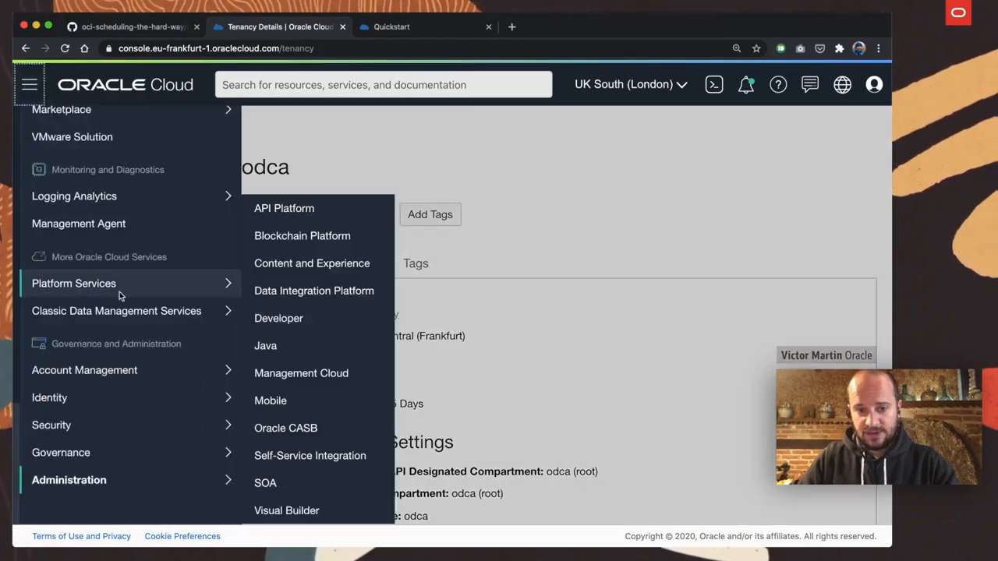
# Navigate to Identity > Users and show the API keys for user hand
pyautogui.click(50, 398)
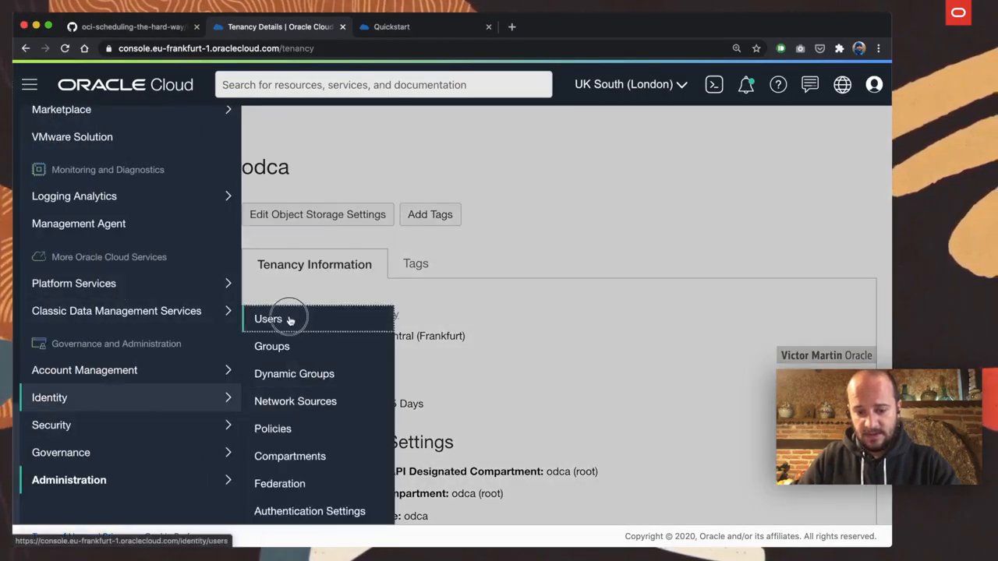
pyautogui.click(268, 318)
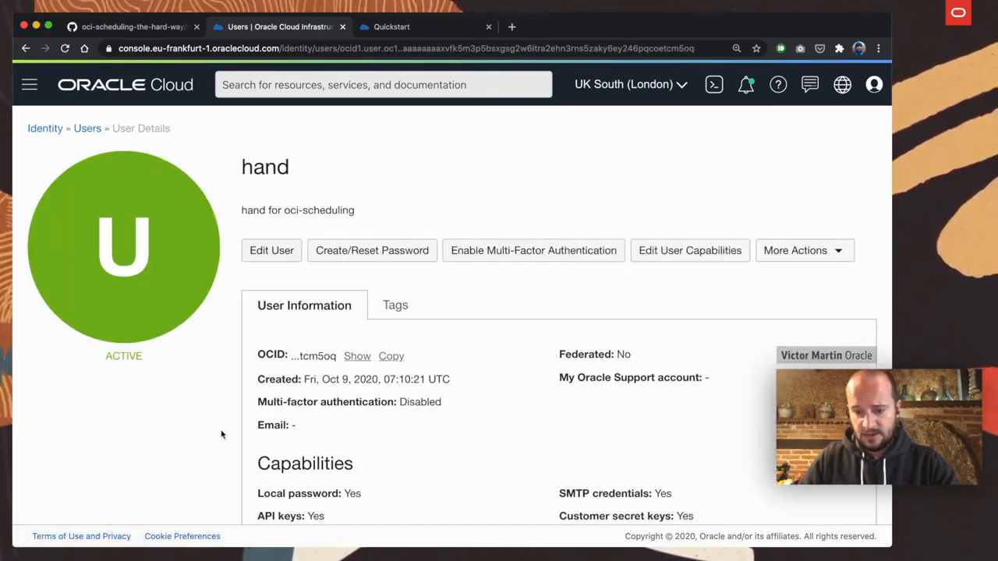
pyautogui.scroll(-3)
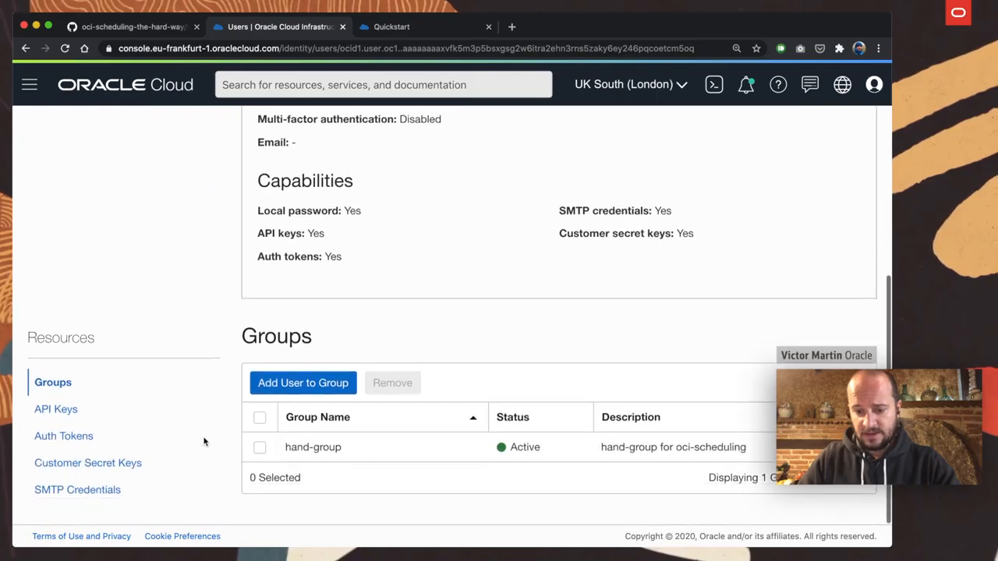
pyautogui.moveTo(51, 412)
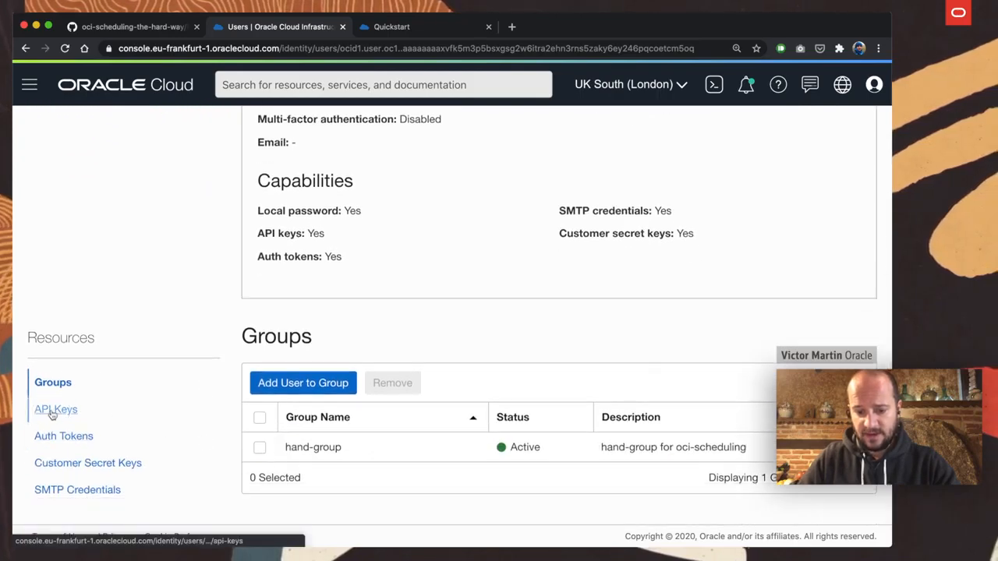
pyautogui.click(56, 409)
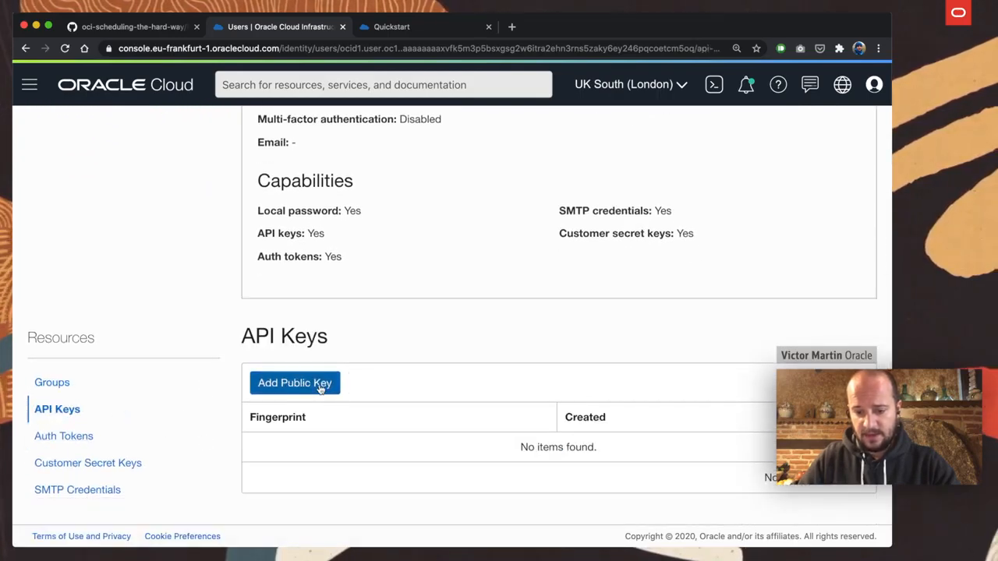
# Add a public key by pasting the PEM text and saving it to the user
pyautogui.click(294, 384)
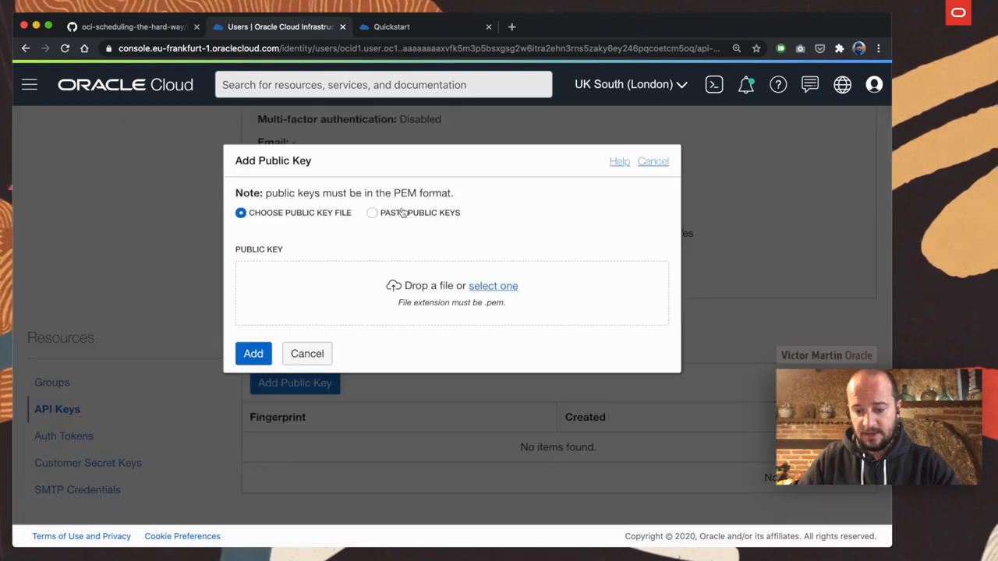
pyautogui.moveTo(402, 217)
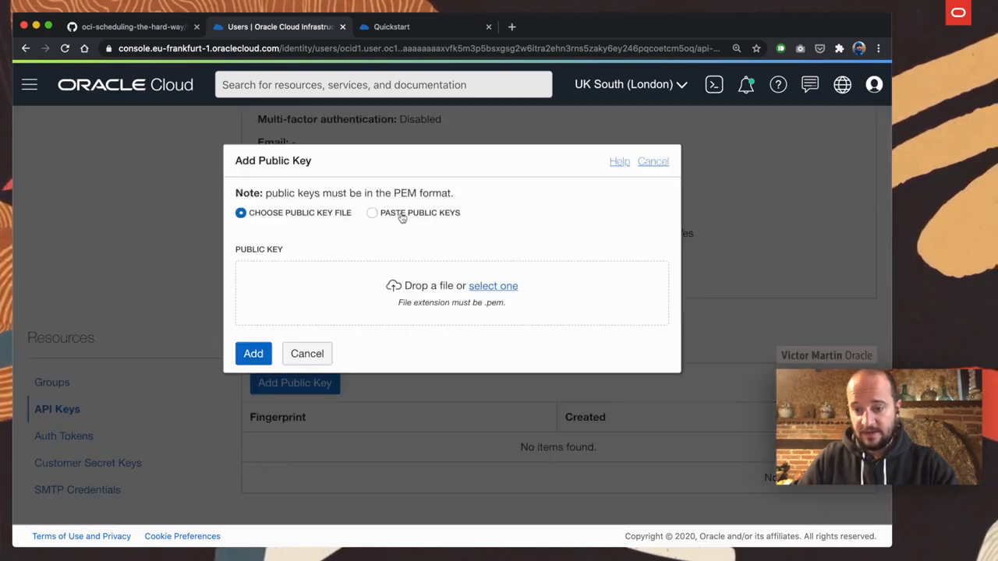
pyautogui.click(372, 213)
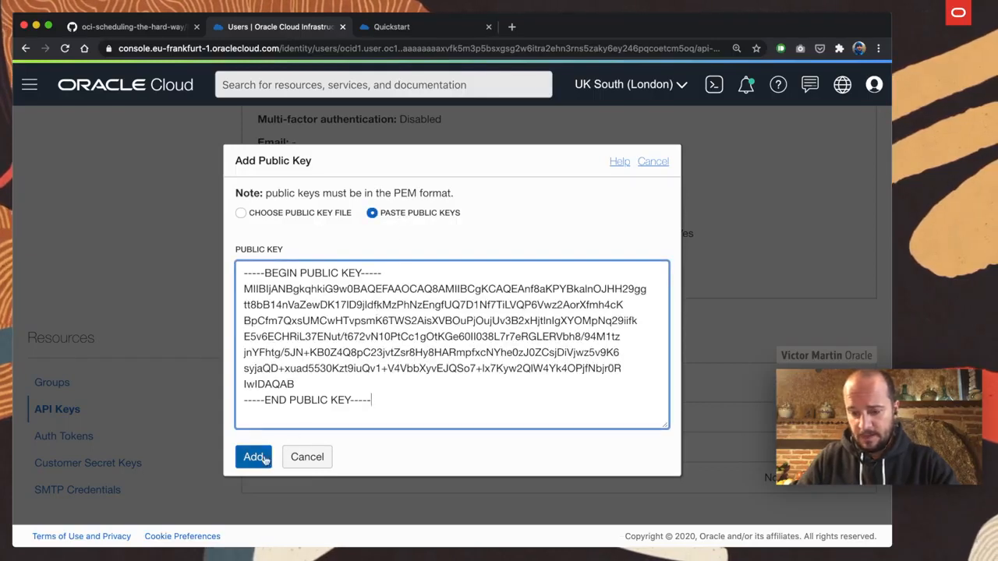
pyautogui.click(253, 457)
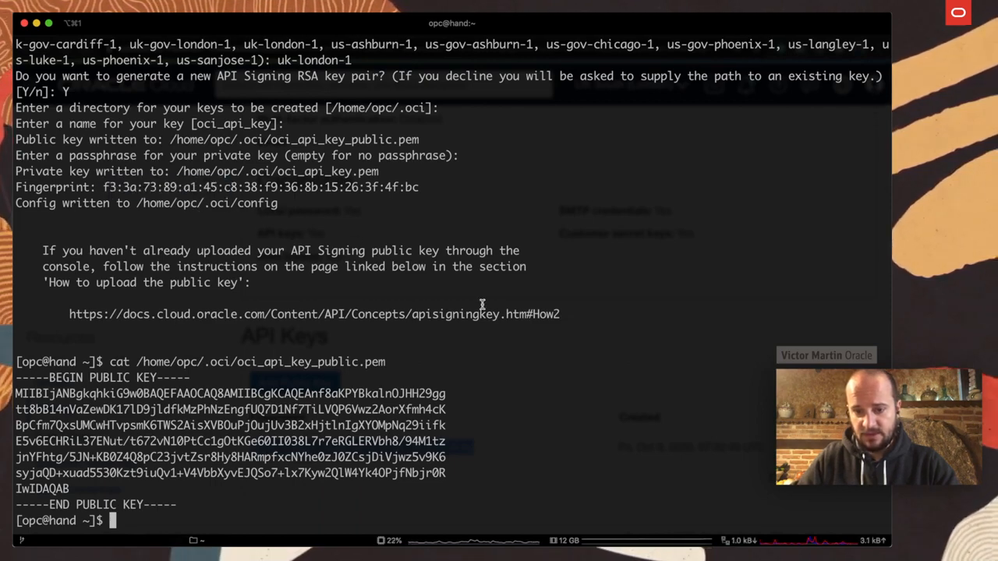
pyautogui.moveTo(512, 340)
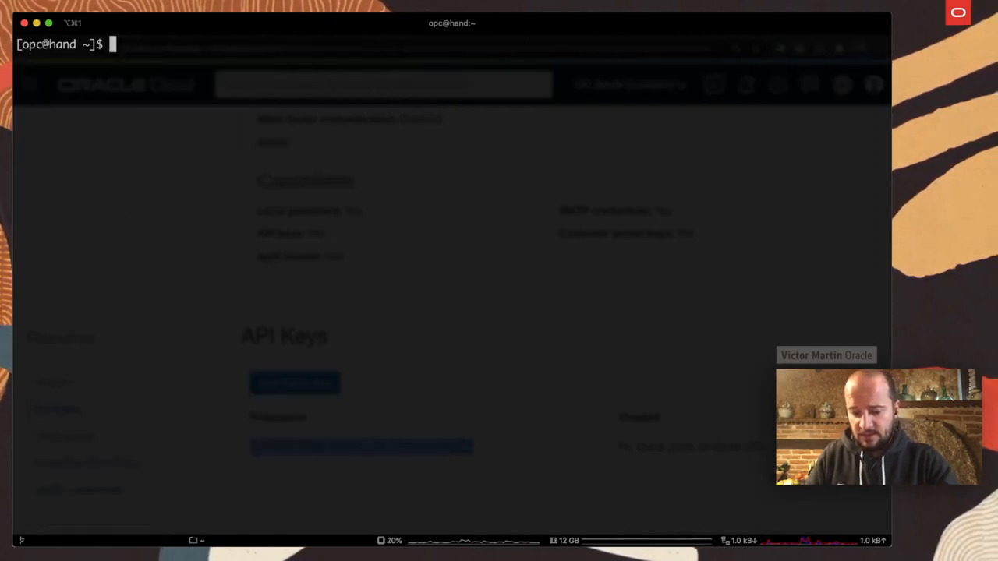
# Run 'oci os ns get', confirming the CLI authenticates and returns the namespace odca
pyautogui.write('oci os')
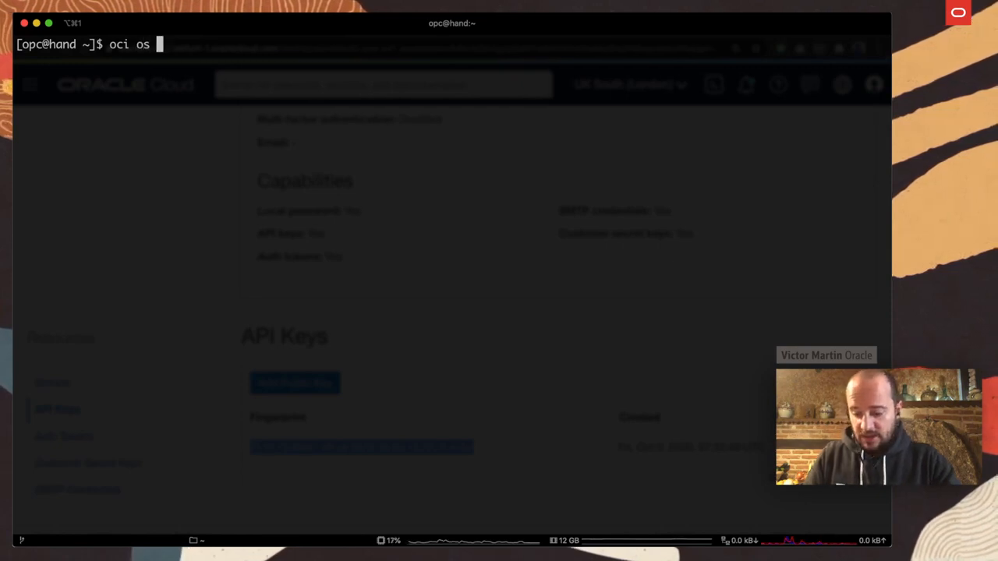
pyautogui.write('ns get')
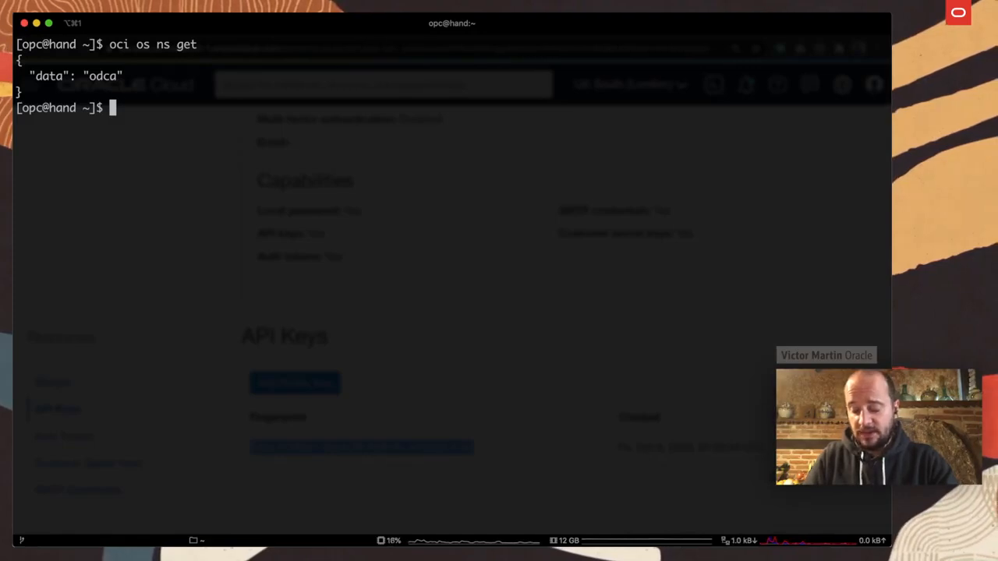
pyautogui.write('oci')
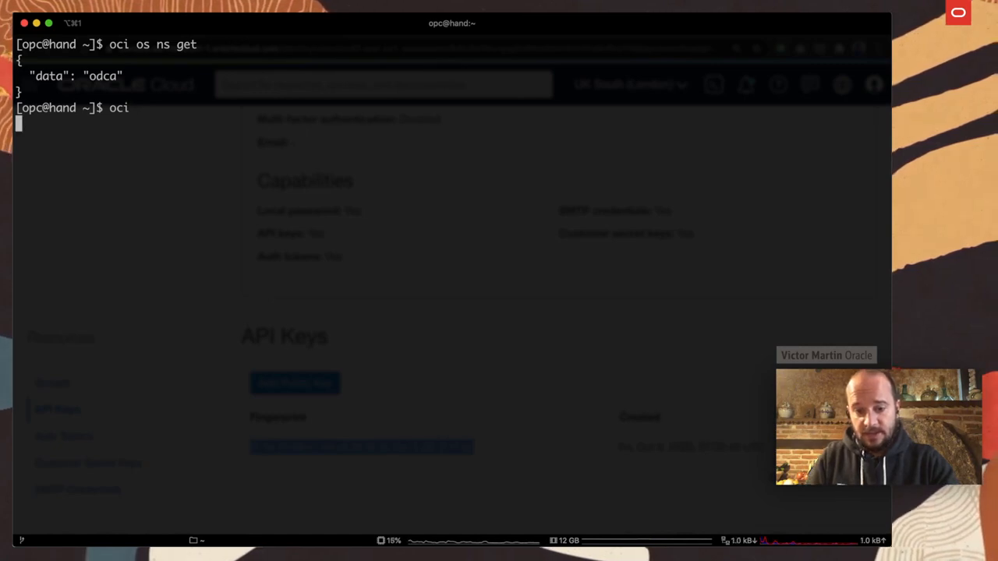
# Run 'oci' alone and review the full list of supported services
pyautogui.press('Enter')
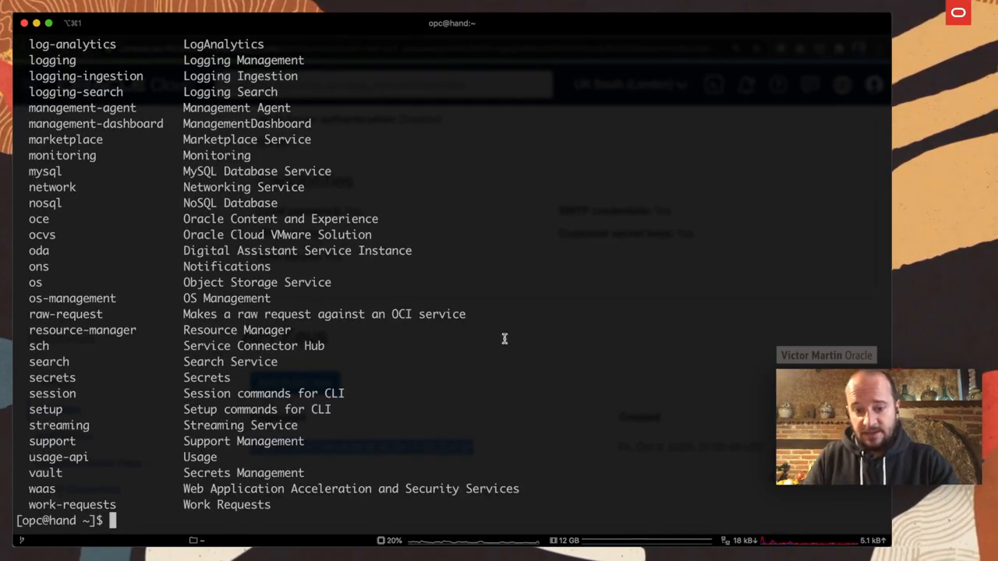
pyautogui.scroll(3)
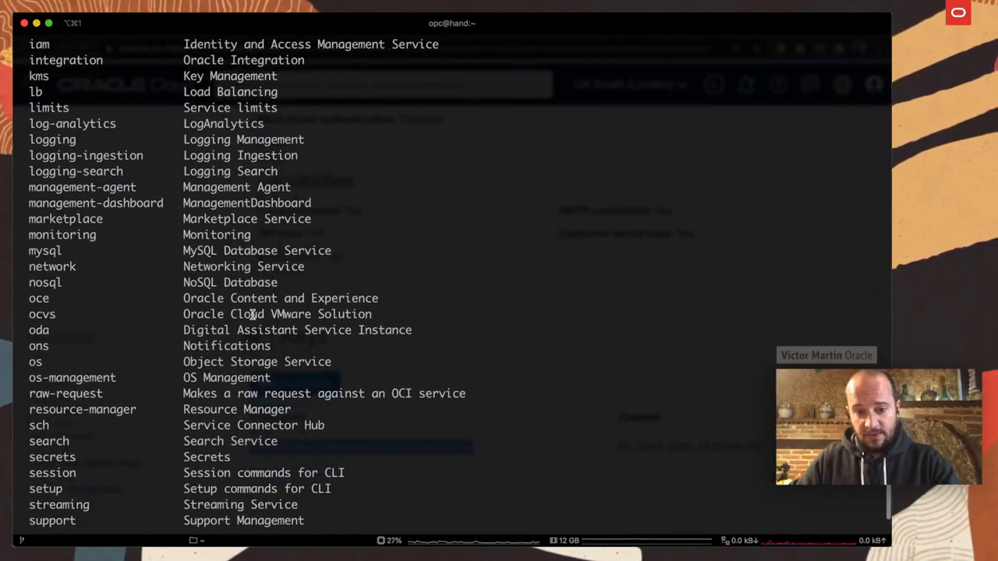
pyautogui.scroll(3)
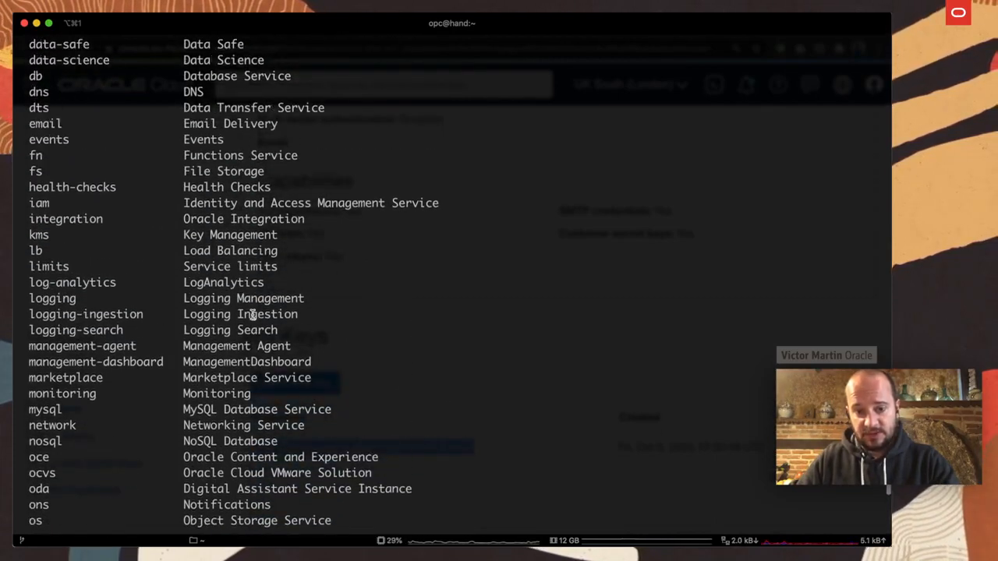
pyautogui.scroll(3)
pyautogui.write('o')
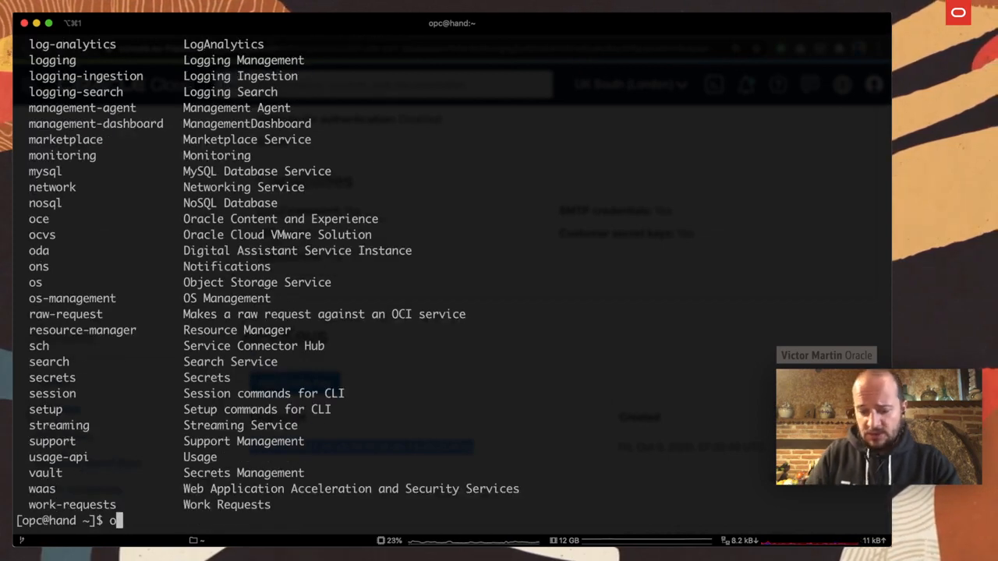
# View help for 'oci compute' and 'oci compute instance', listing launch, list, terminate and detach-vnic
pyautogui.write('ci compute')
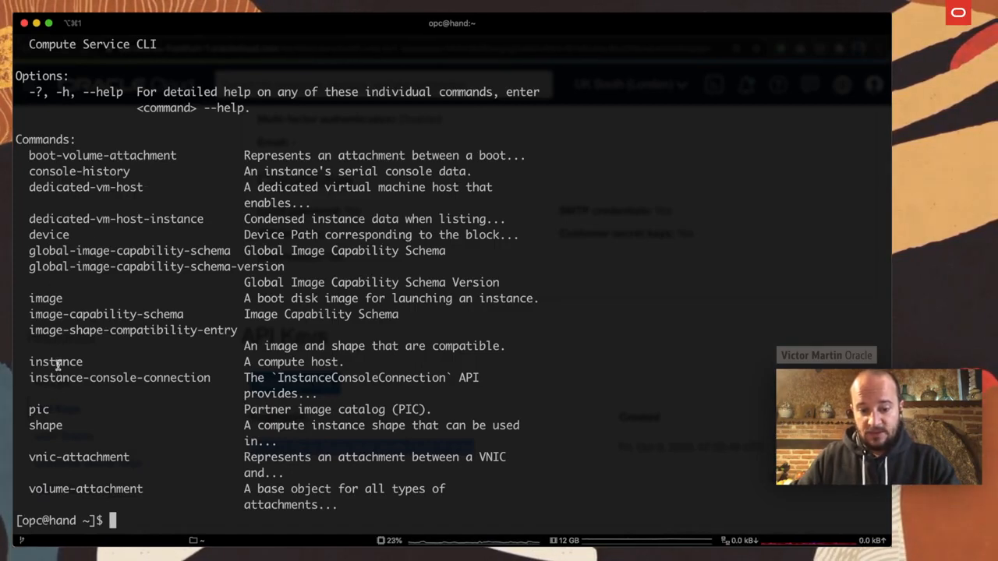
pyautogui.doubleClick(56, 362)
pyautogui.write('oci compute instance')
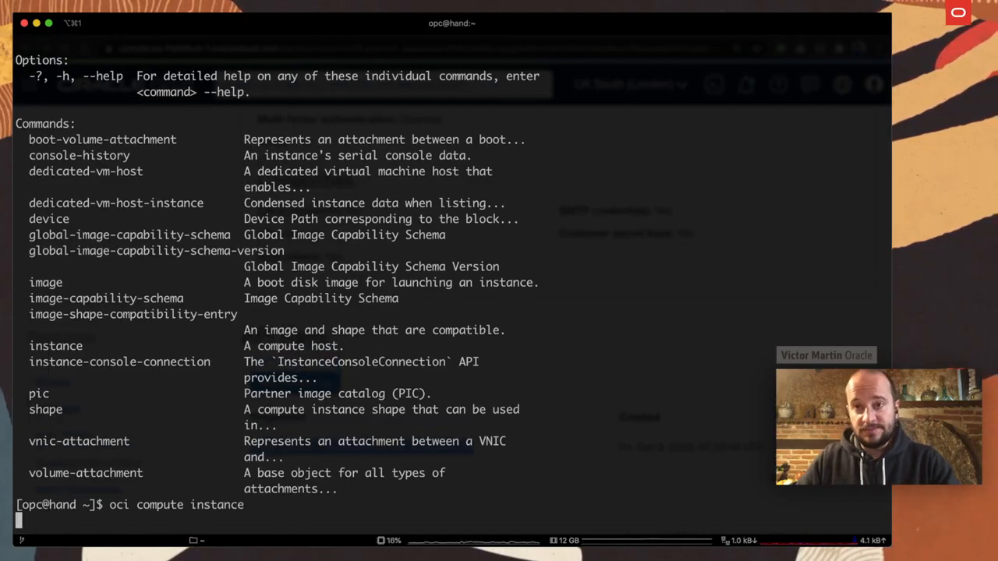
pyautogui.press('Enter')
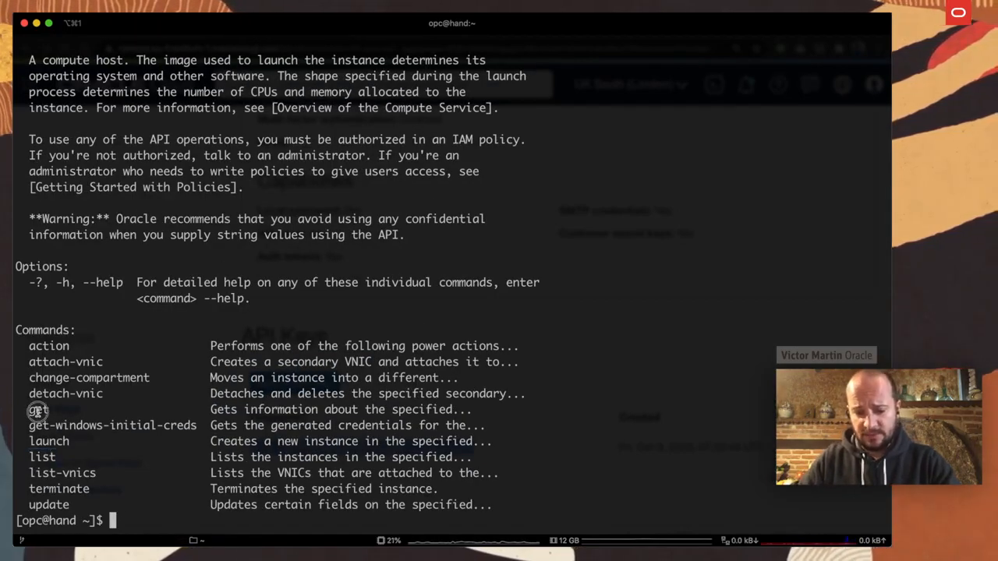
pyautogui.doubleClick(65, 393)
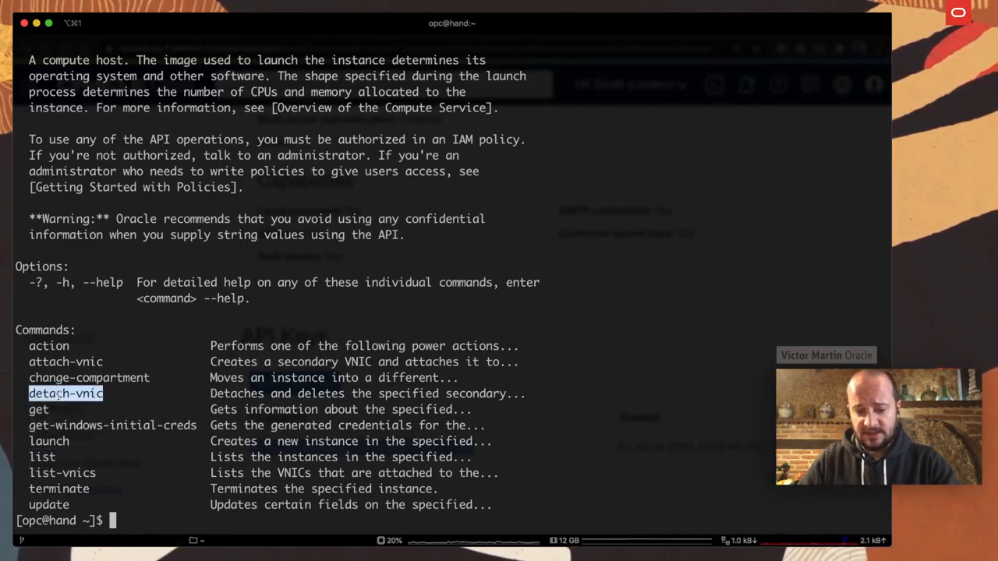